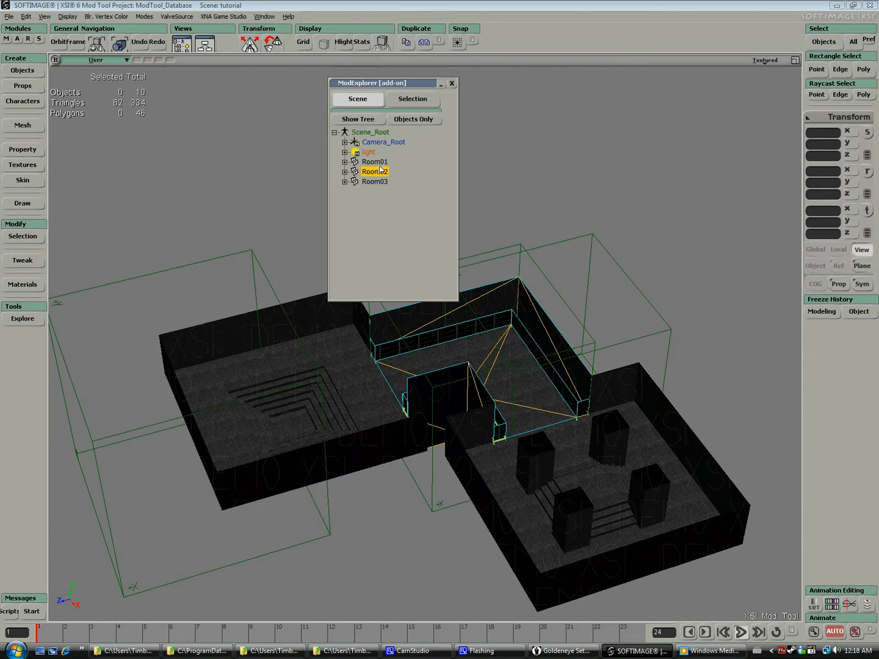
- Export the three selected room models as a Wavefront OBJ, overwriting tutorial.obj
{"action": "left_click", "coordinate": [373, 161]}
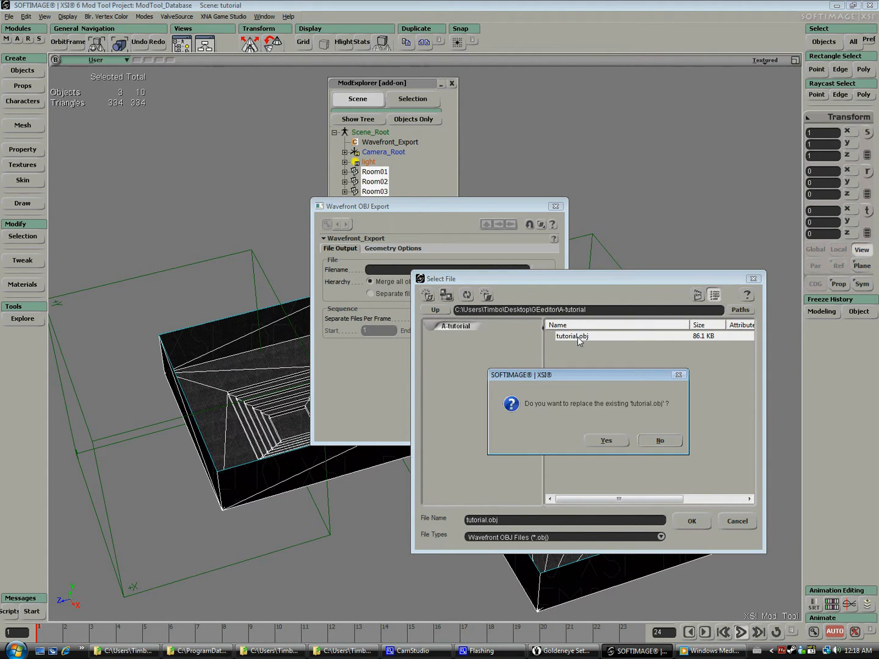
{"action": "left_click", "coordinate": [606, 440]}
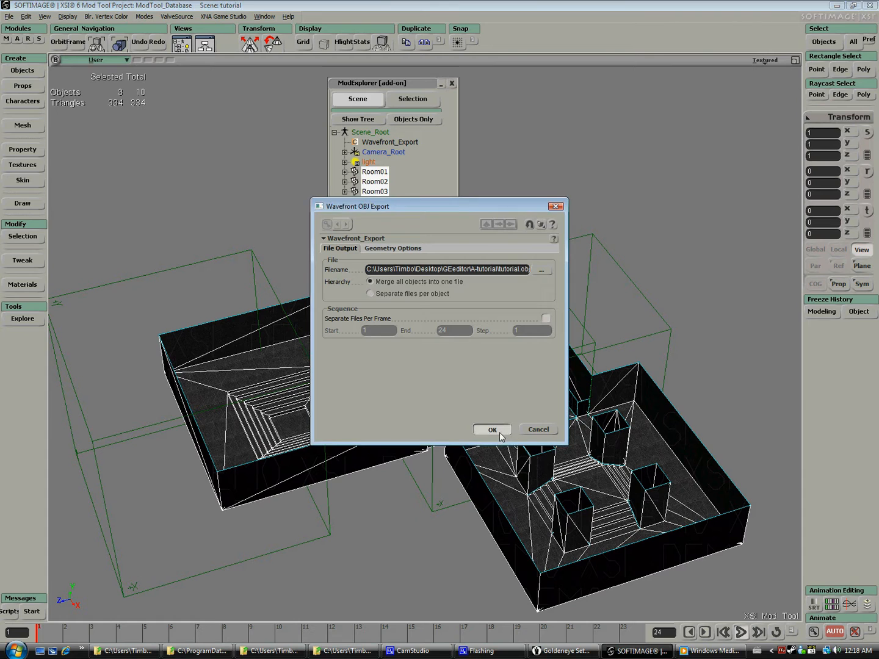
{"action": "left_click", "coordinate": [491, 429]}
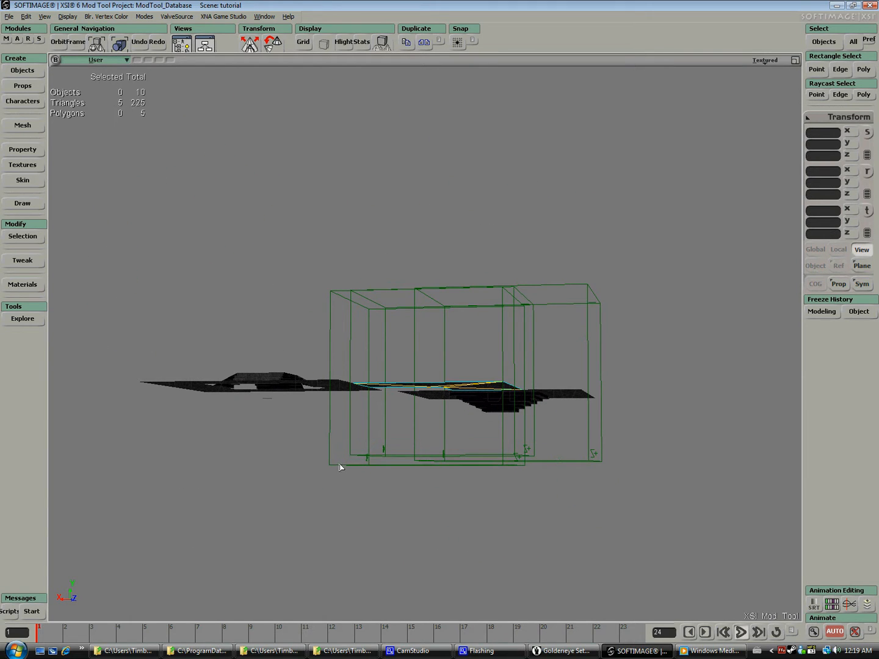
- Orbit the view to inspect the remaining floor-only pieces of the rooms
{"action": "left_click_drag", "start_coordinate": [340, 466], "coordinate": [486, 373]}
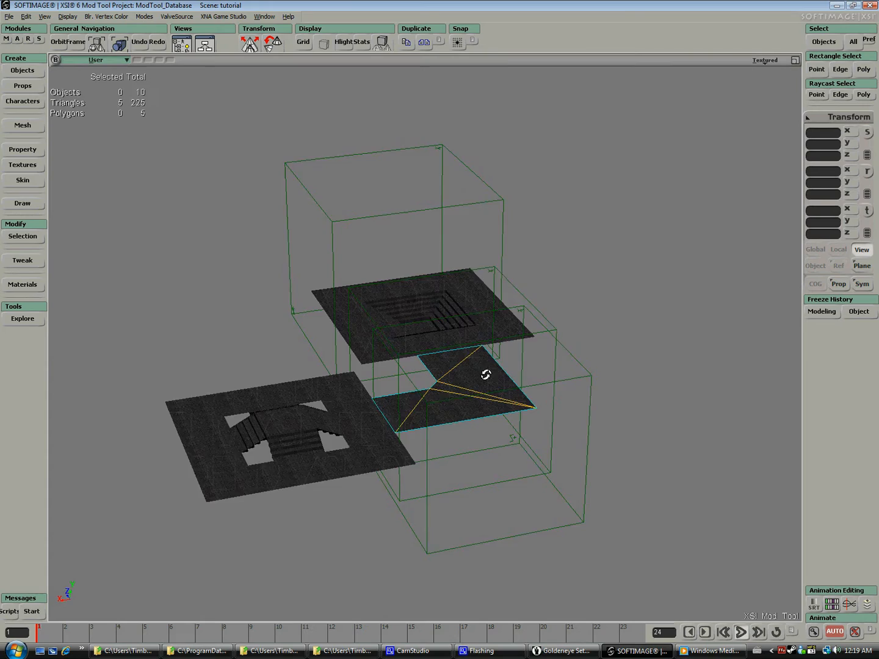
{"action": "left_click_drag", "start_coordinate": [485, 373], "coordinate": [344, 459]}
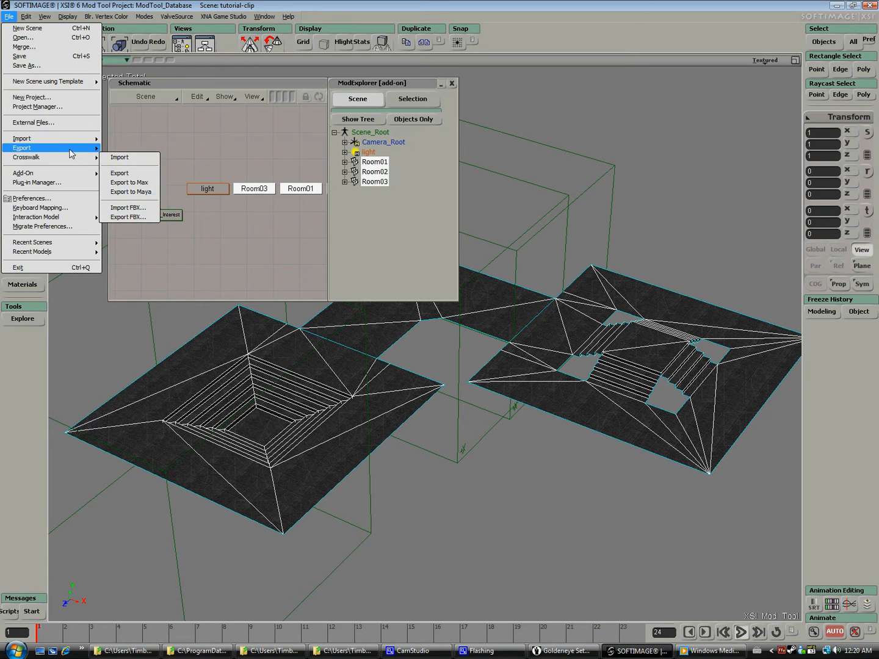
- Export the floor-only scene as tutorial-clip.obj beside tutorial.obj, then switch to Blender
{"action": "left_click", "coordinate": [118, 174]}
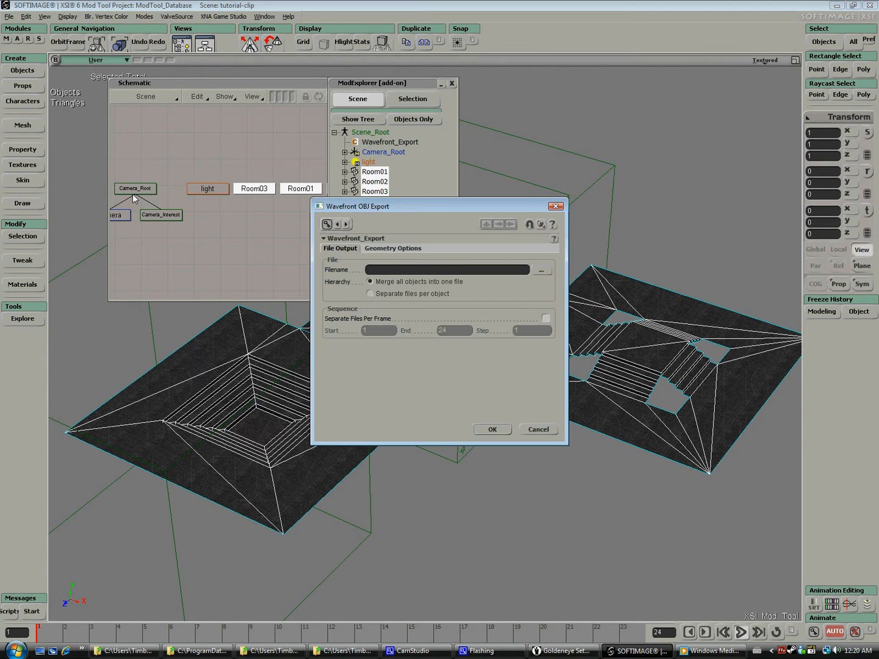
{"action": "left_click", "coordinate": [541, 270]}
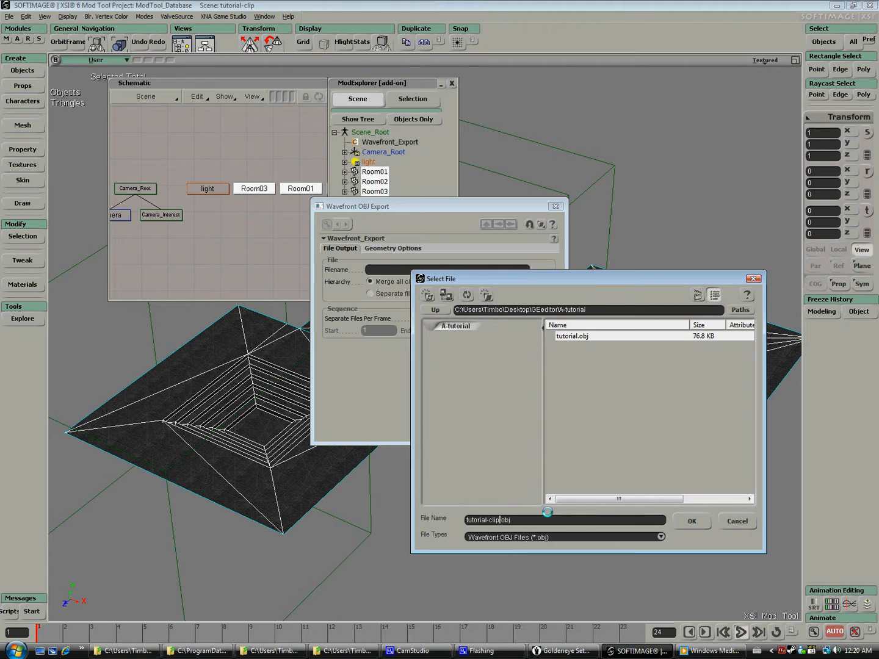
{"action": "left_click", "coordinate": [690, 520]}
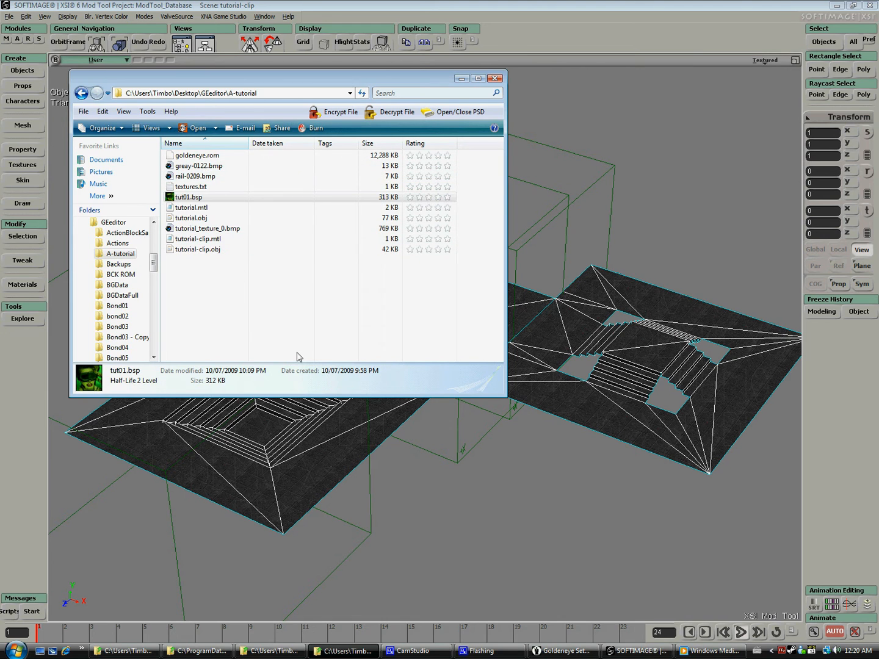
{"action": "left_click", "coordinate": [717, 650]}
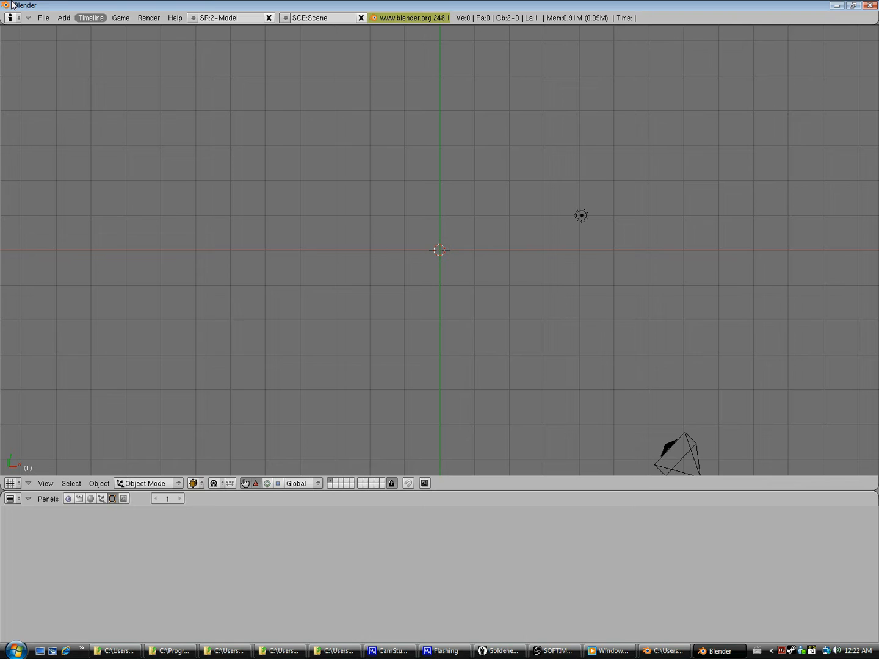
- Import tutorial.obj into Blender as a Wavefront OBJ split by group
{"action": "left_click", "coordinate": [43, 17]}
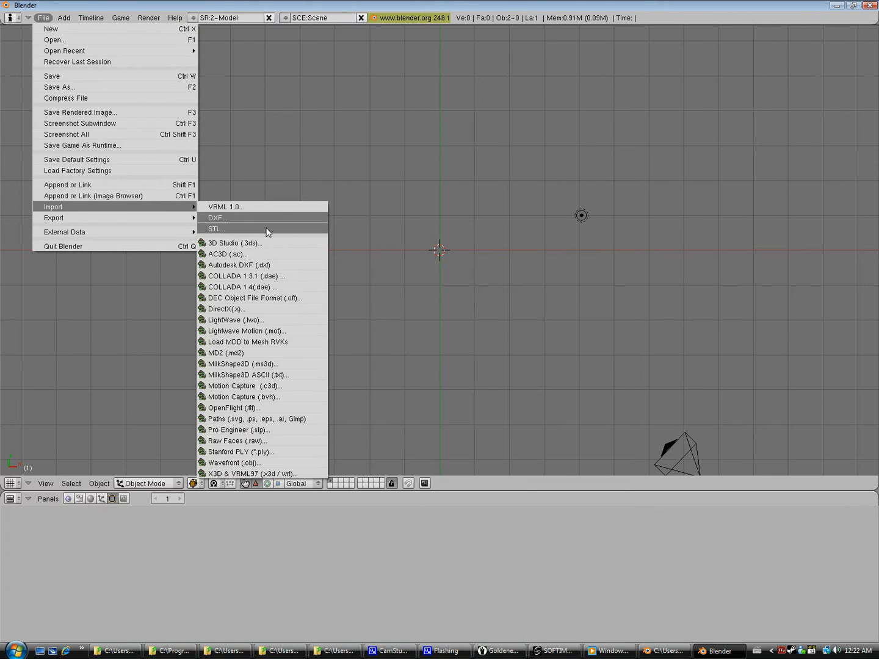
{"action": "left_click", "coordinate": [234, 462]}
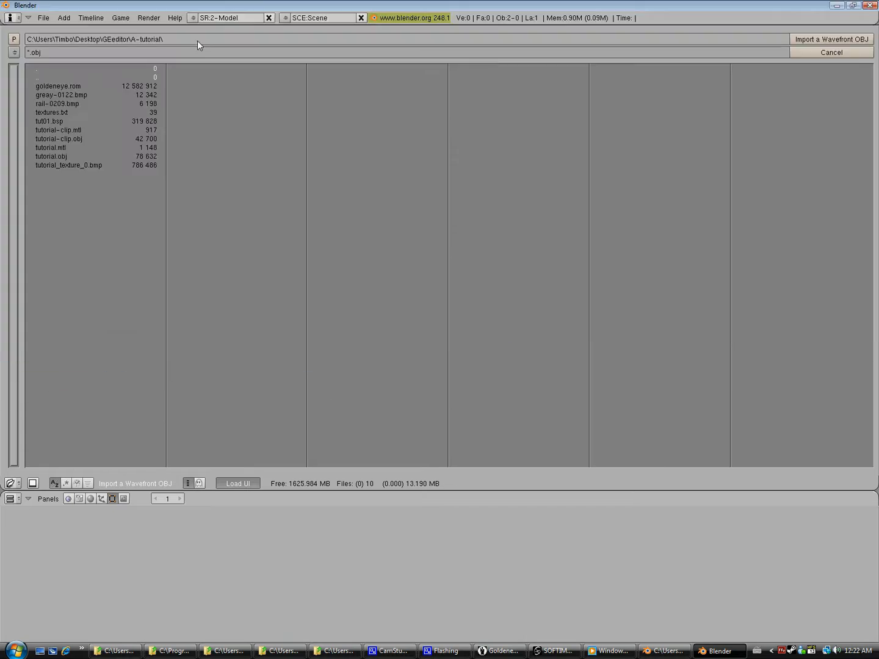
{"action": "left_click", "coordinate": [51, 156]}
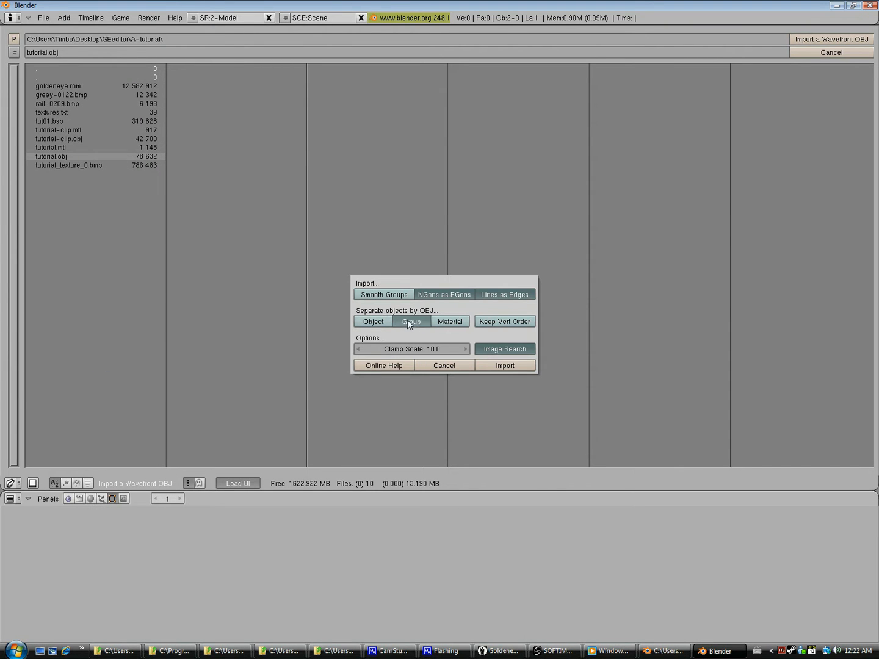
{"action": "left_click", "coordinate": [504, 365]}
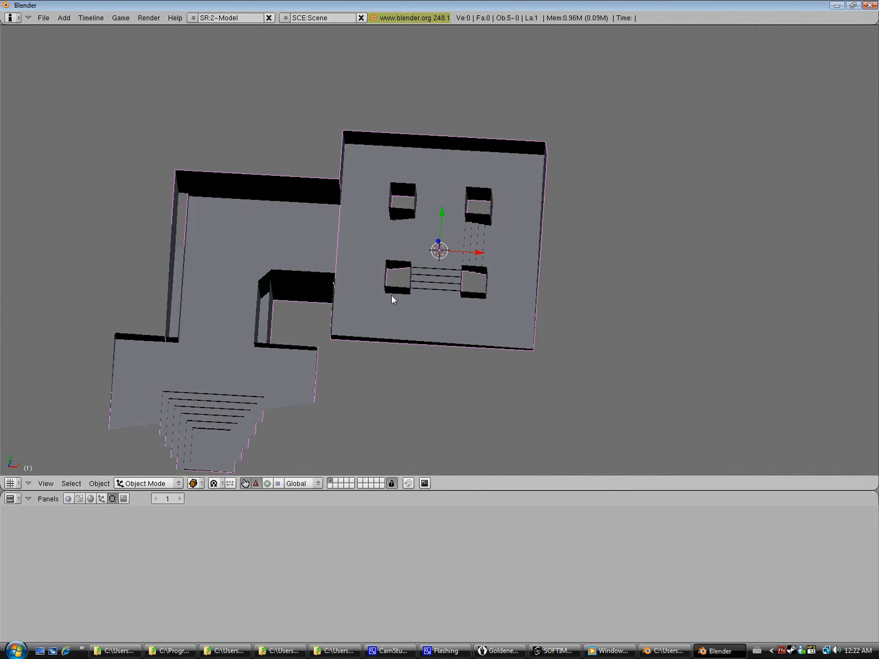
- Export the rooms back out over tutorial.obj as a Wavefront OBJ rotated X90
{"action": "left_click", "coordinate": [43, 17]}
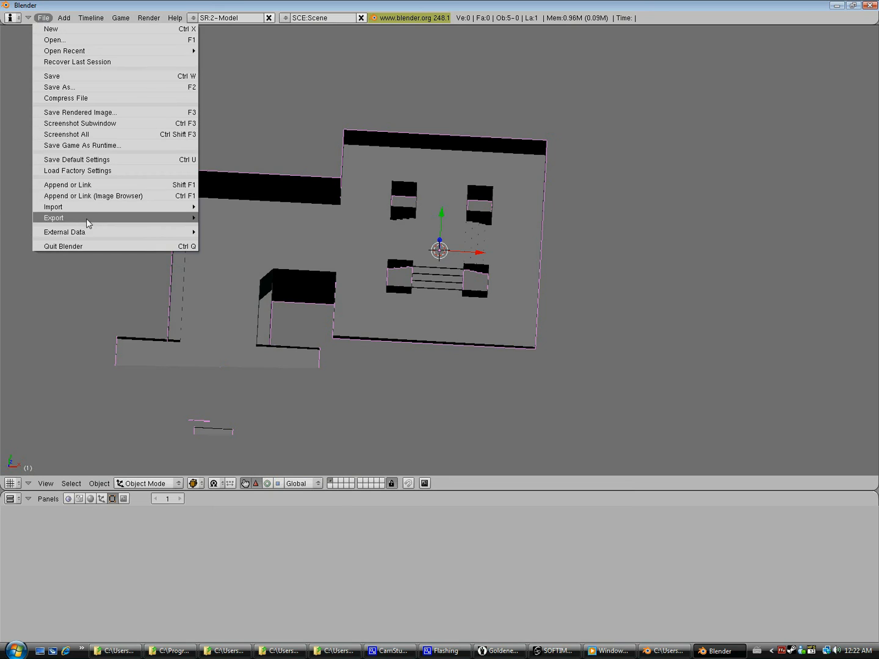
{"action": "mouse_move", "coordinate": [54, 218]}
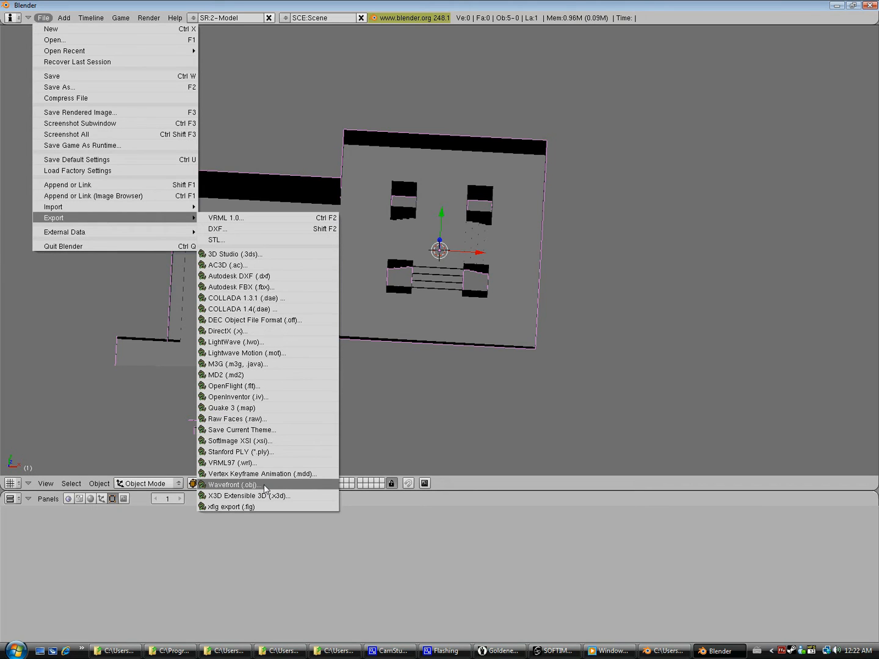
{"action": "left_click", "coordinate": [235, 485]}
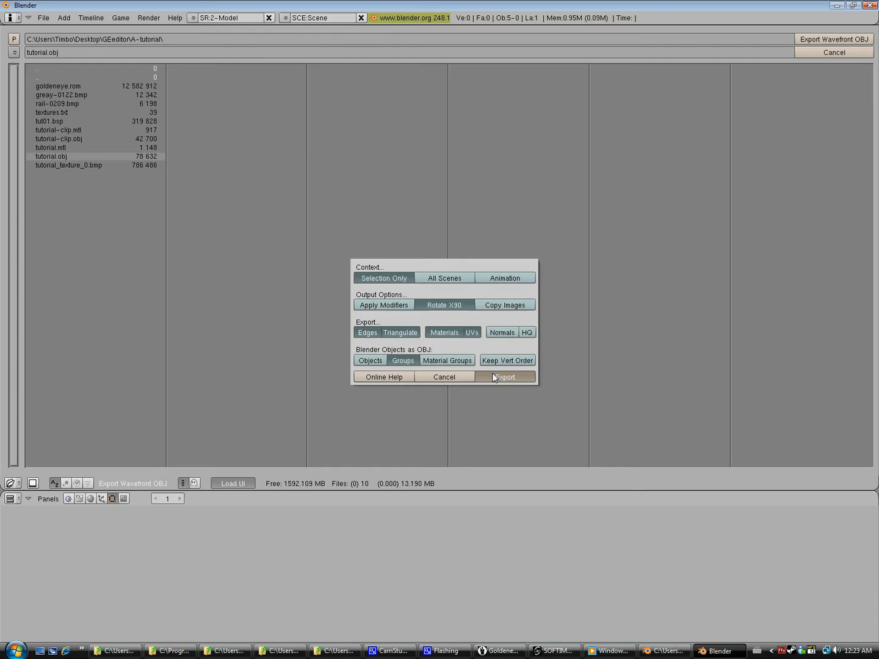
{"action": "left_click", "coordinate": [504, 376]}
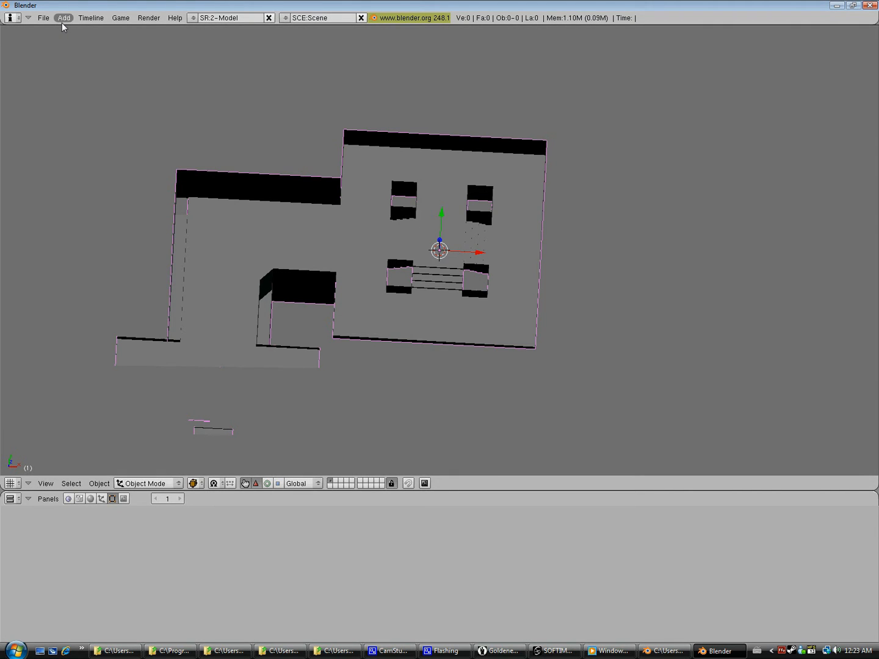
- Clear the scene and import tutorial-clip.obj floors with the Group option
{"action": "left_click", "coordinate": [43, 17]}
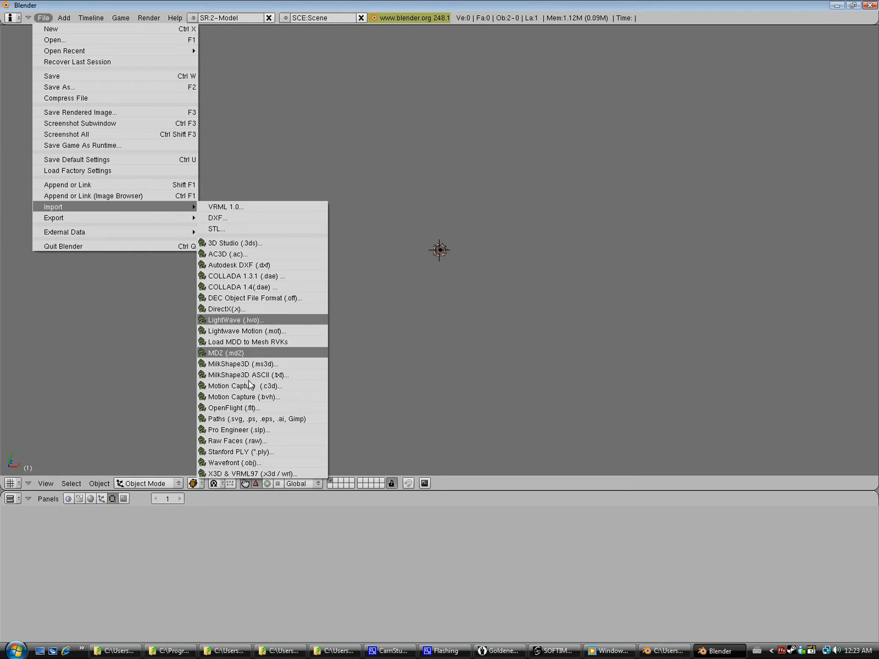
{"action": "left_click", "coordinate": [238, 462]}
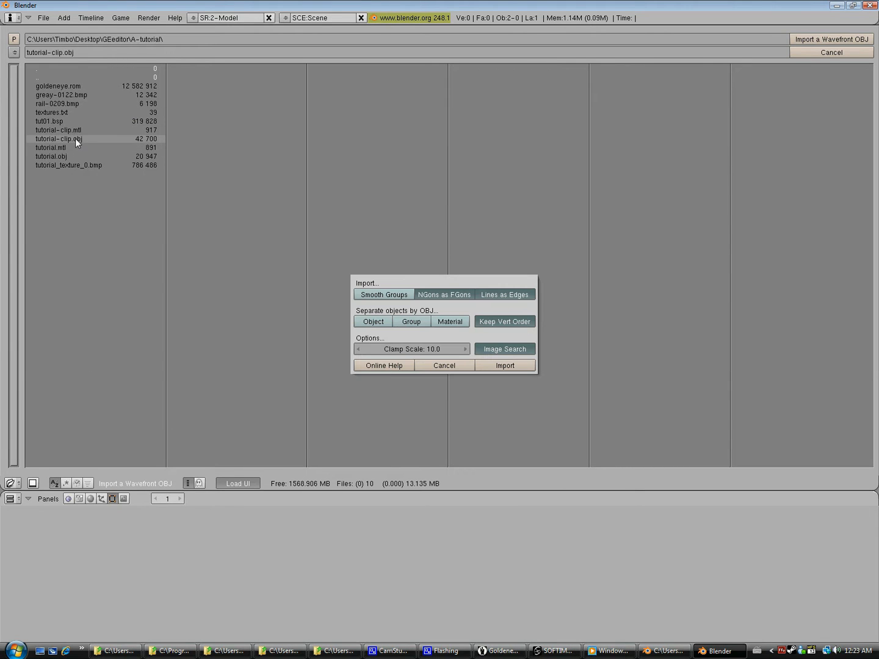
{"action": "left_click", "coordinate": [410, 322]}
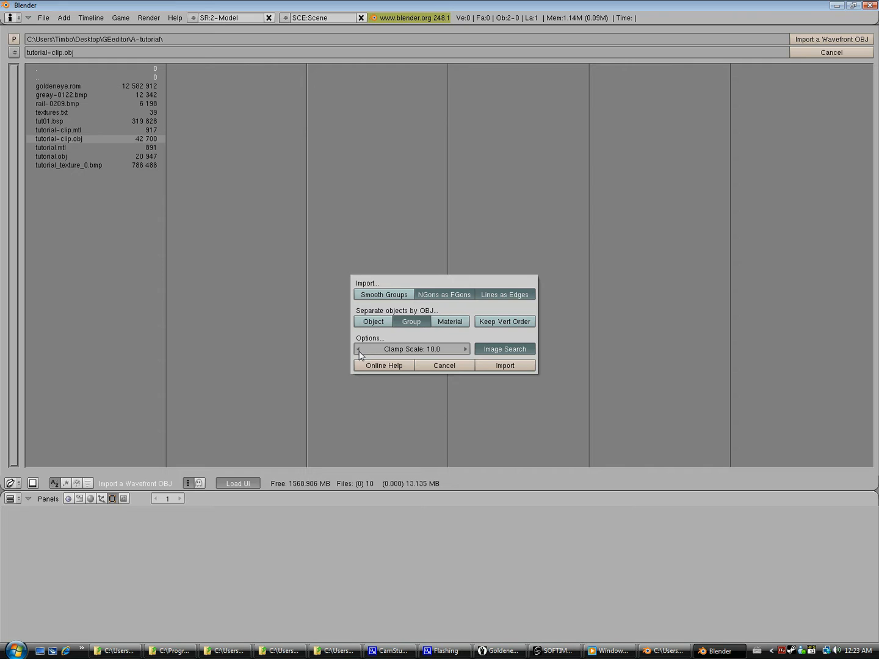
{"action": "left_click", "coordinate": [504, 365]}
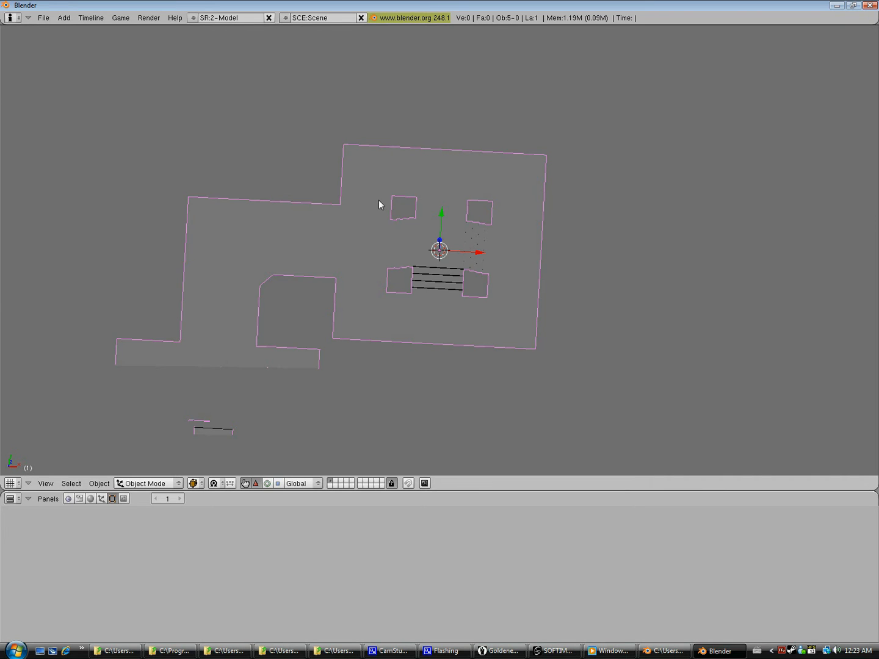
- Export the clipping floors as a Wavefront OBJ over tutorial-clip.obj
{"action": "left_click", "coordinate": [44, 17]}
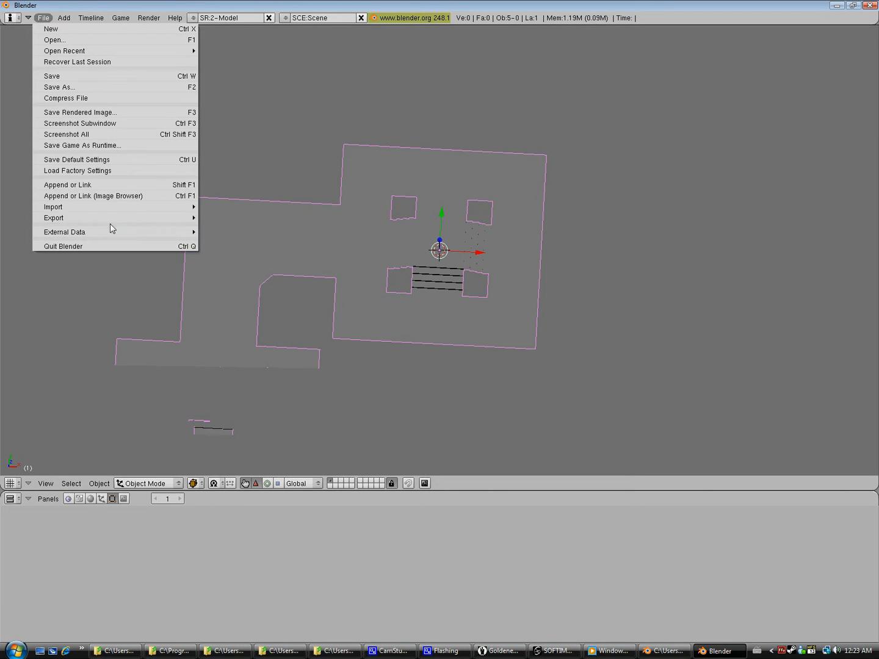
{"action": "left_click", "coordinate": [54, 217]}
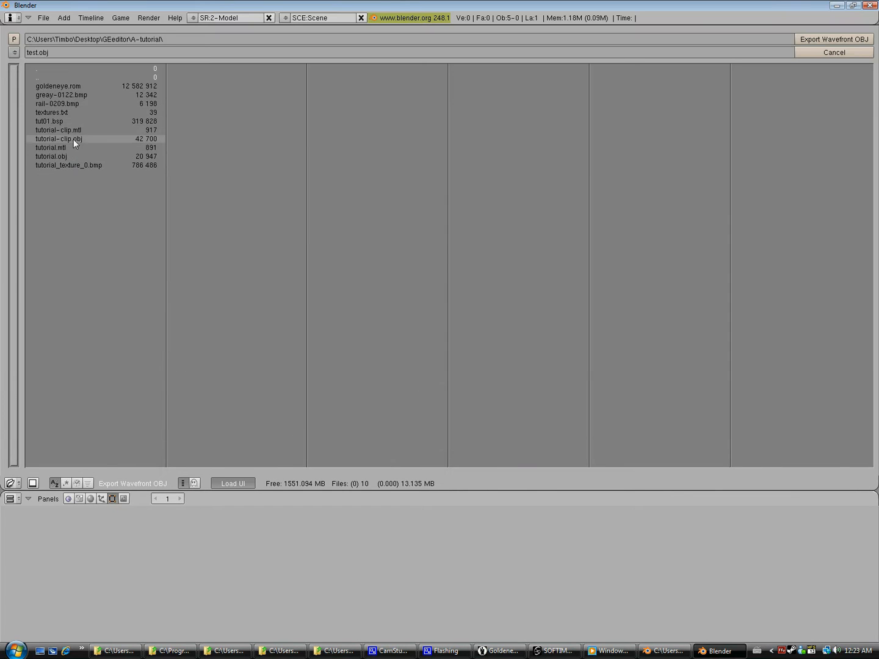
{"action": "left_click", "coordinate": [59, 139]}
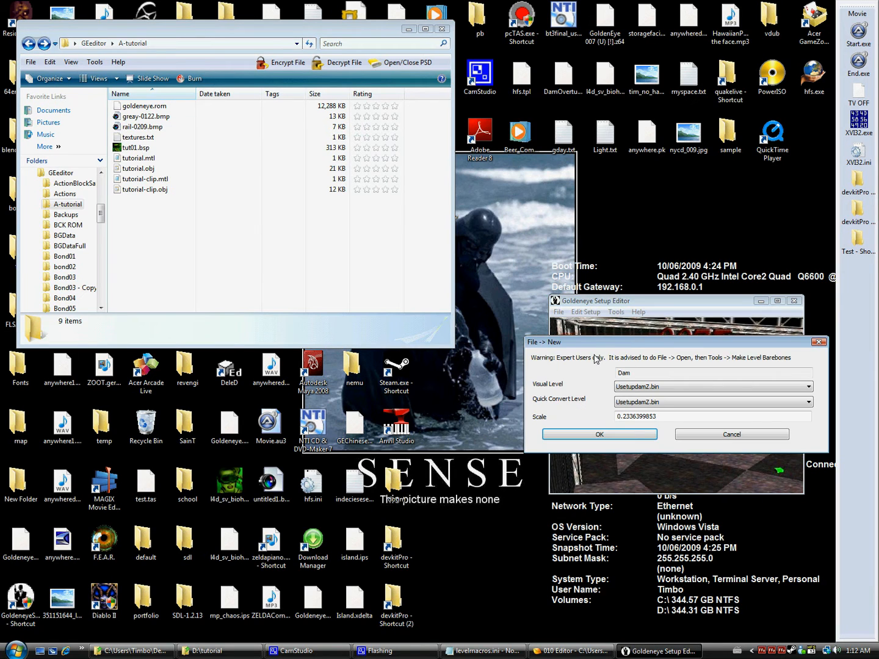
- Start a new Dam-based level, export its full background file as 9ffc50.bin, and begin loading a clipping model
{"action": "type", "text": "1"}
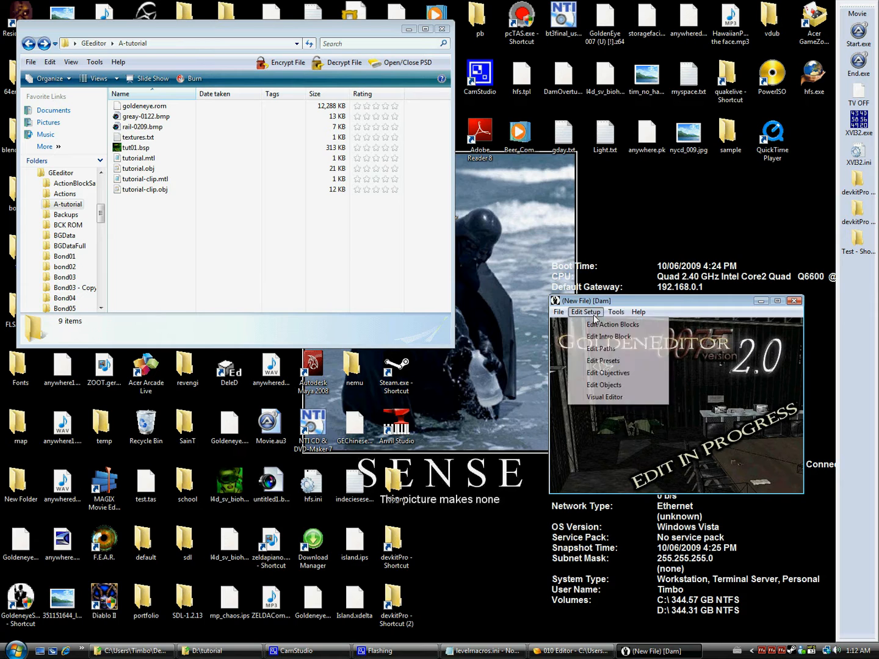
{"action": "left_click", "coordinate": [604, 397]}
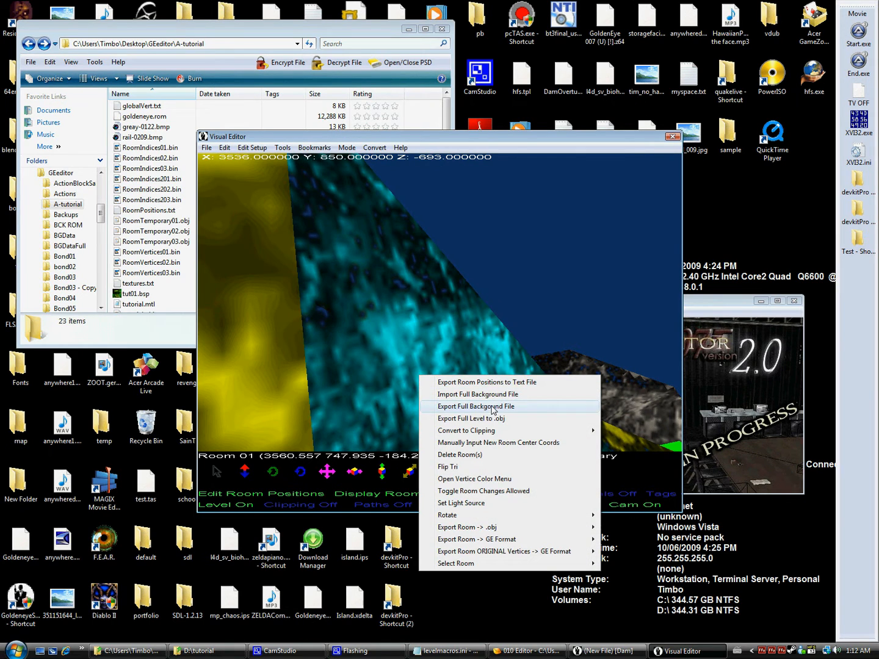
{"action": "left_click", "coordinate": [477, 393]}
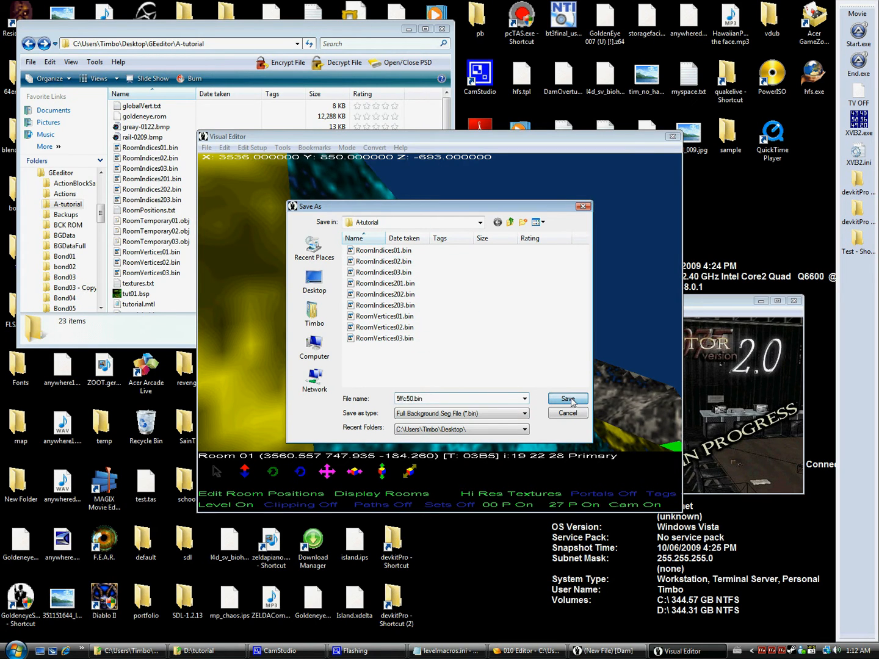
{"action": "left_click", "coordinate": [566, 397]}
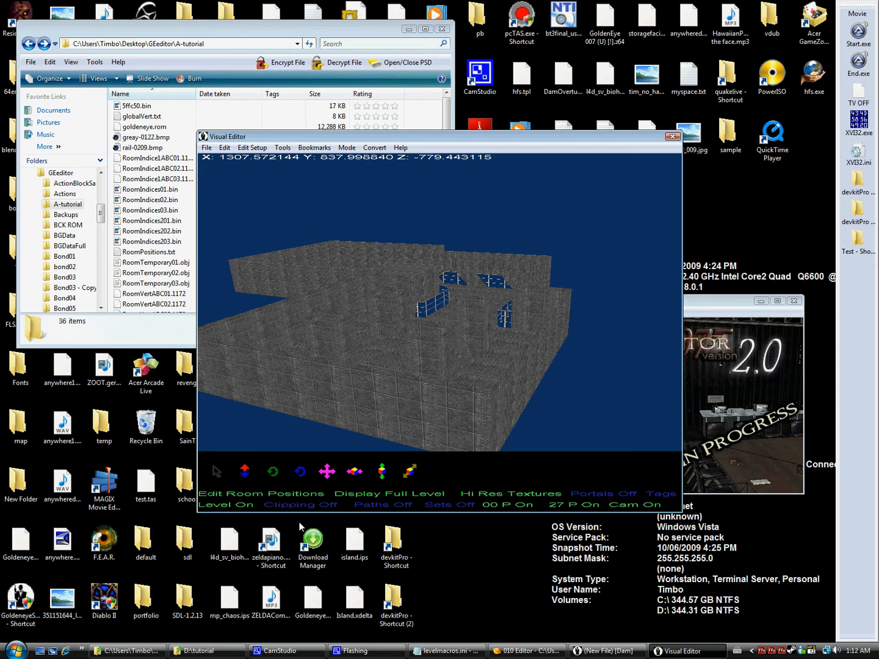
{"action": "left_click", "coordinate": [300, 504]}
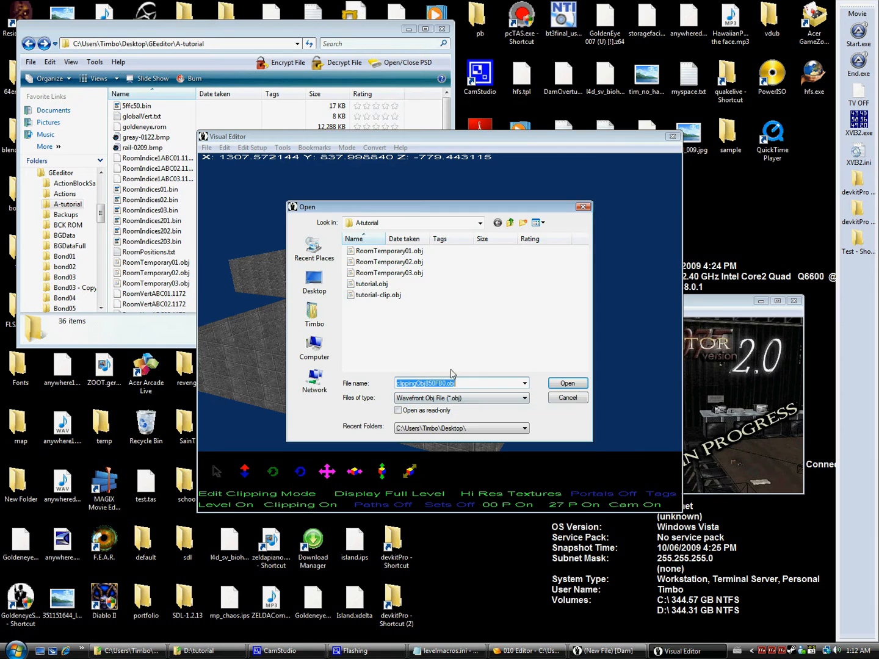
- Import clipping from tutorial-clip.obj, hide level geometry and redo the clipping tile connections
{"action": "left_click", "coordinate": [378, 295]}
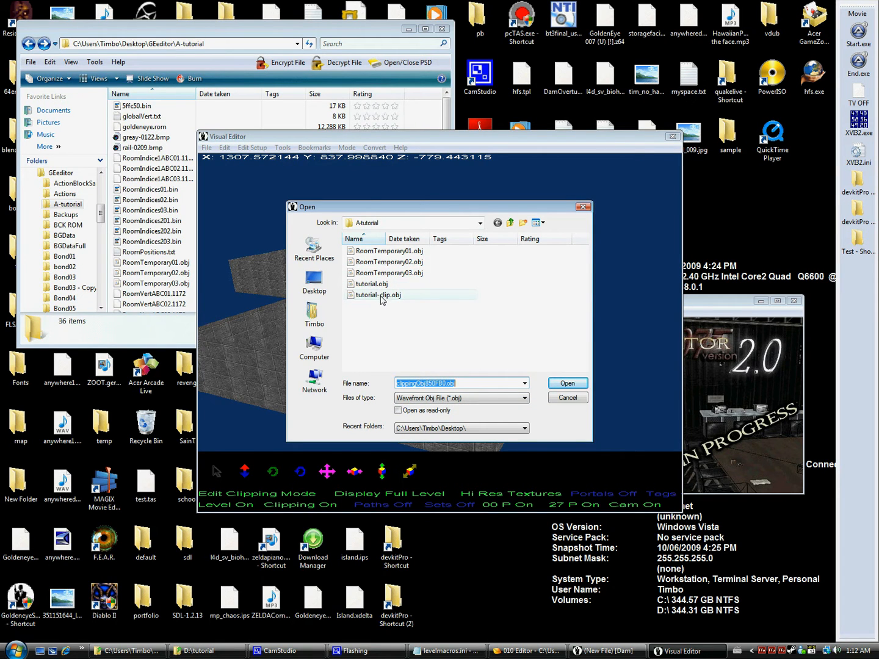
{"action": "left_click", "coordinate": [567, 384]}
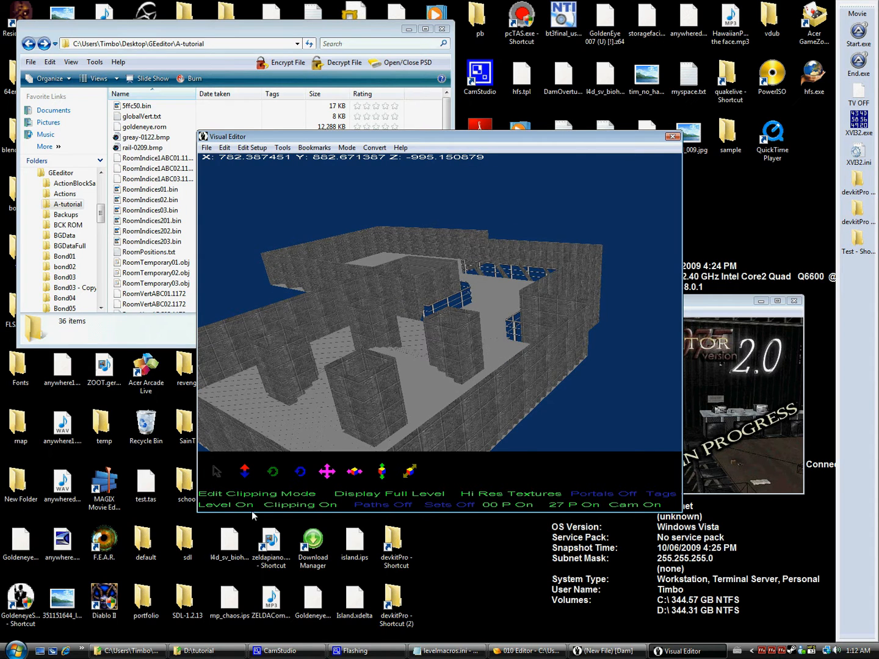
{"action": "left_click", "coordinate": [225, 505]}
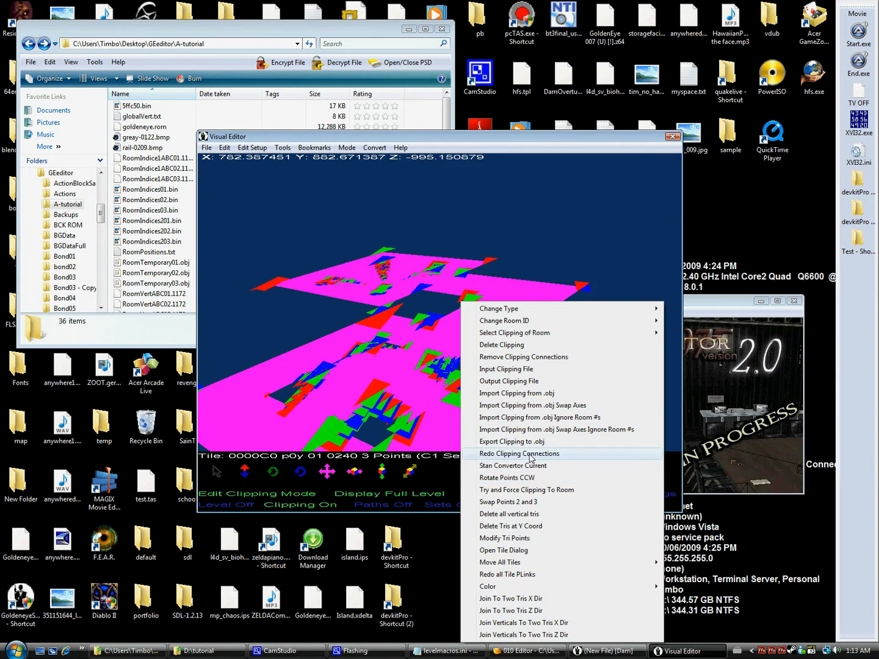
{"action": "left_click", "coordinate": [520, 454]}
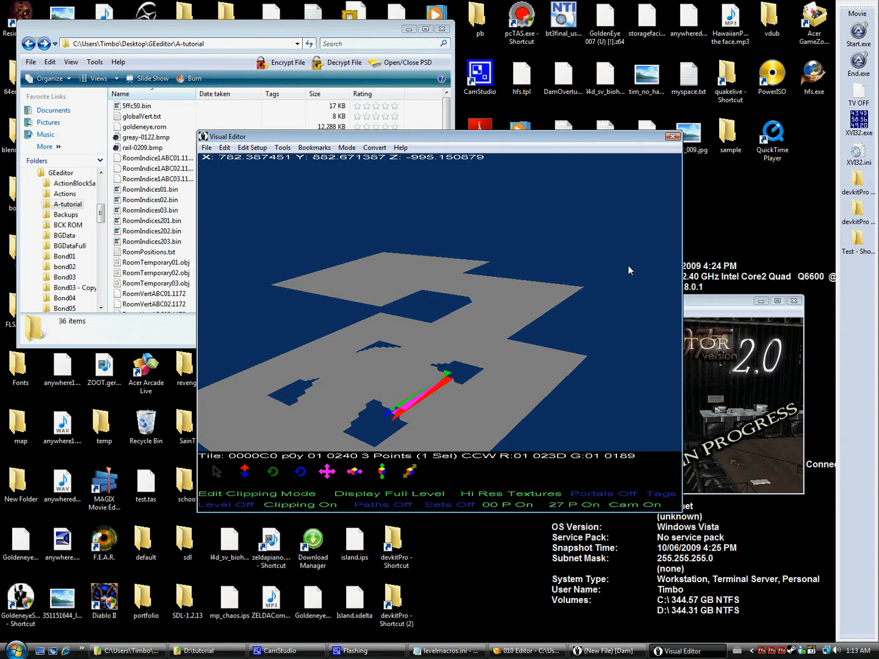
{"action": "mouse_move", "coordinate": [237, 501]}
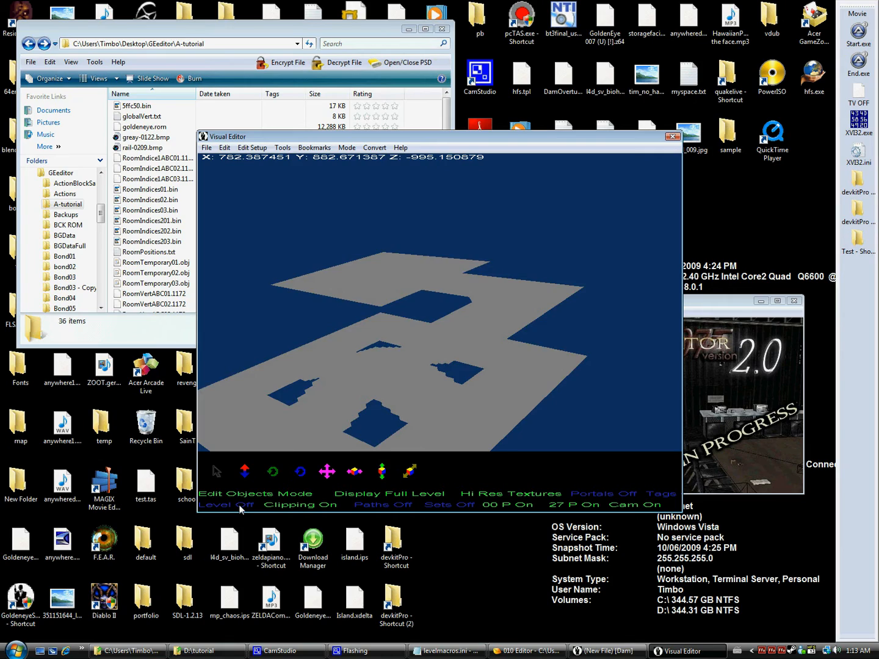
- Show the level again, insert a 00 preset and set it as the solo start point
{"action": "left_click", "coordinate": [225, 504]}
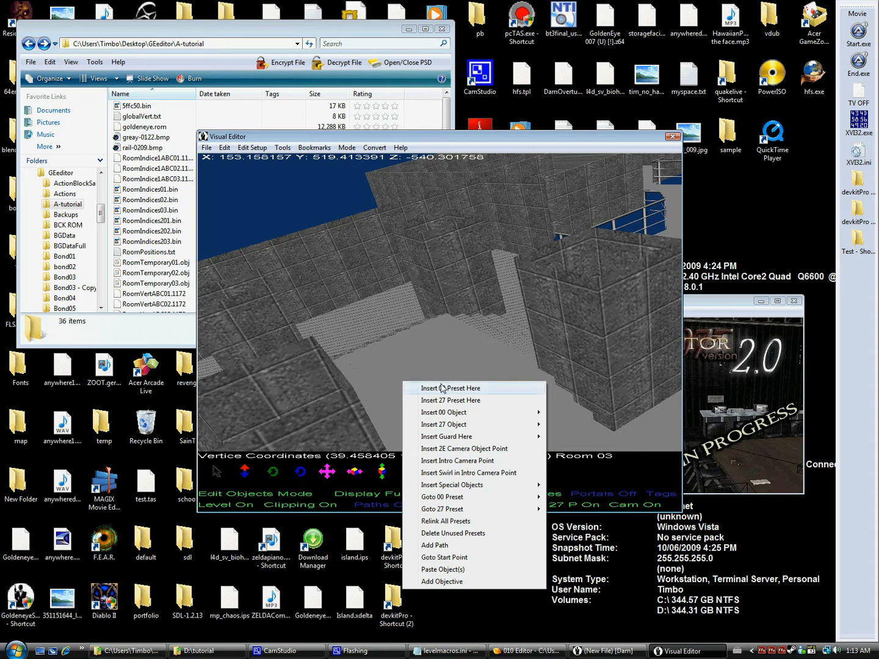
{"action": "left_click", "coordinate": [450, 387]}
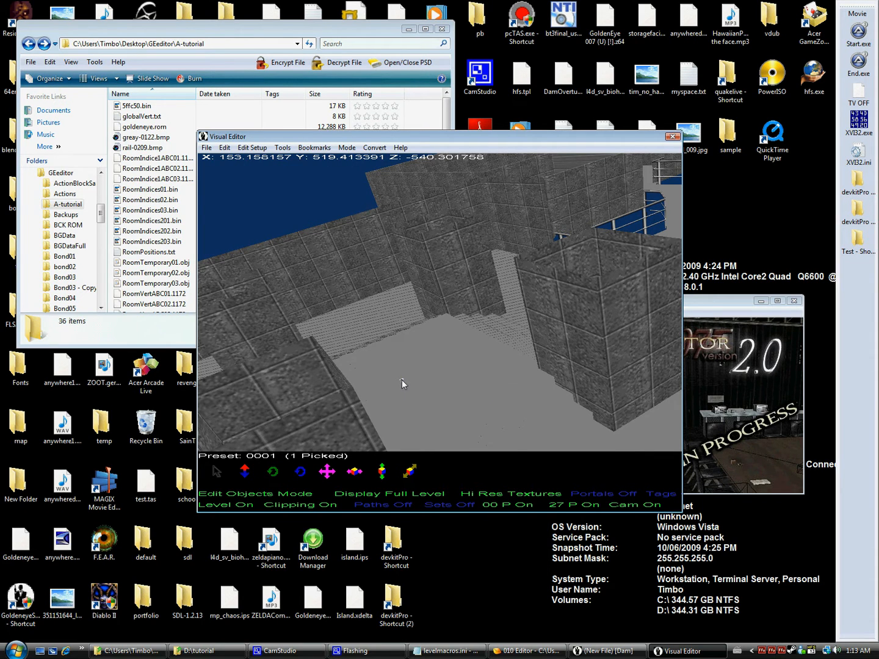
{"action": "mouse_move", "coordinate": [408, 471]}
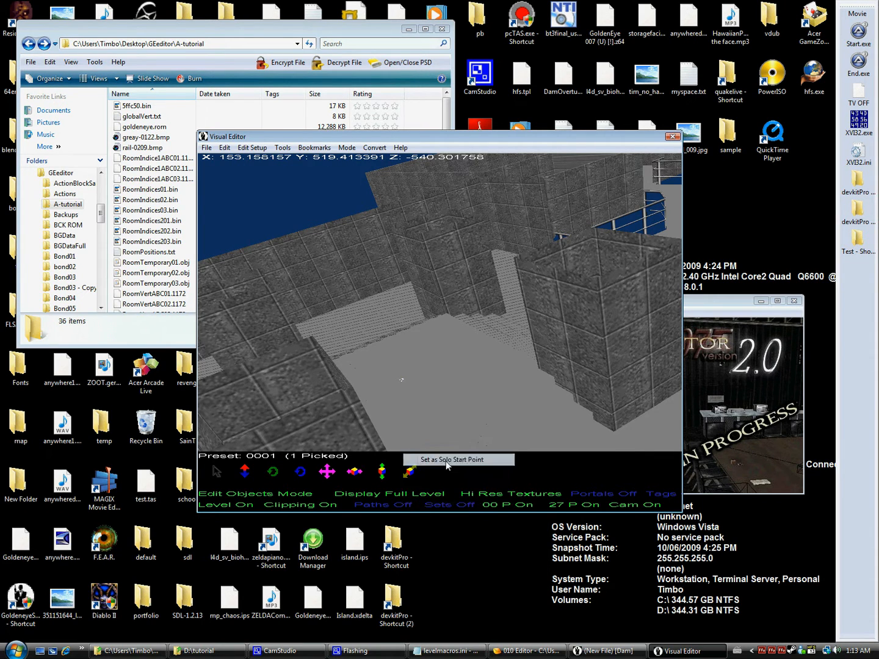
{"action": "left_click", "coordinate": [207, 148]}
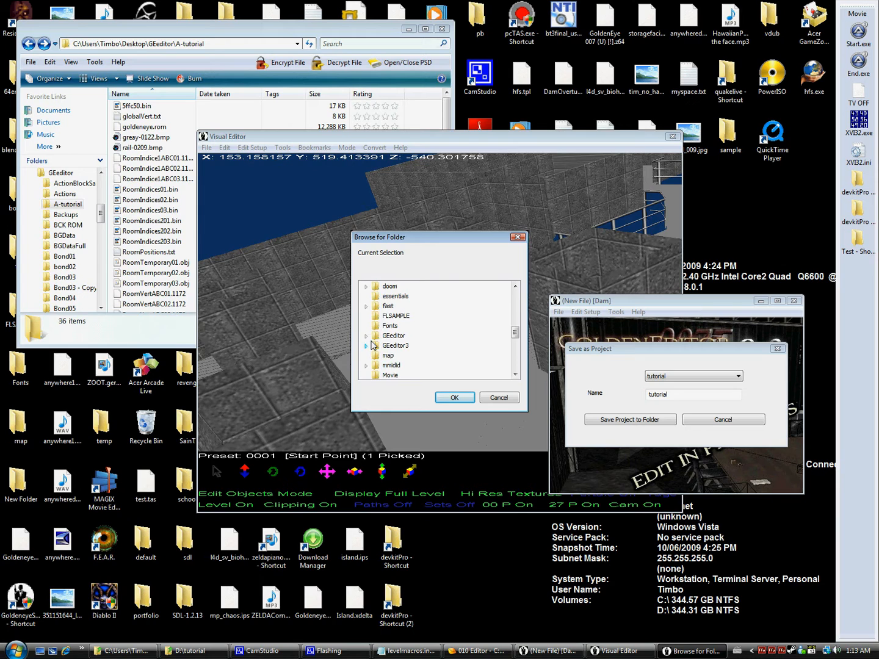
- Save the project to the A-tutorial folder and inject it into goldeneye.rom
{"action": "left_click", "coordinate": [454, 398]}
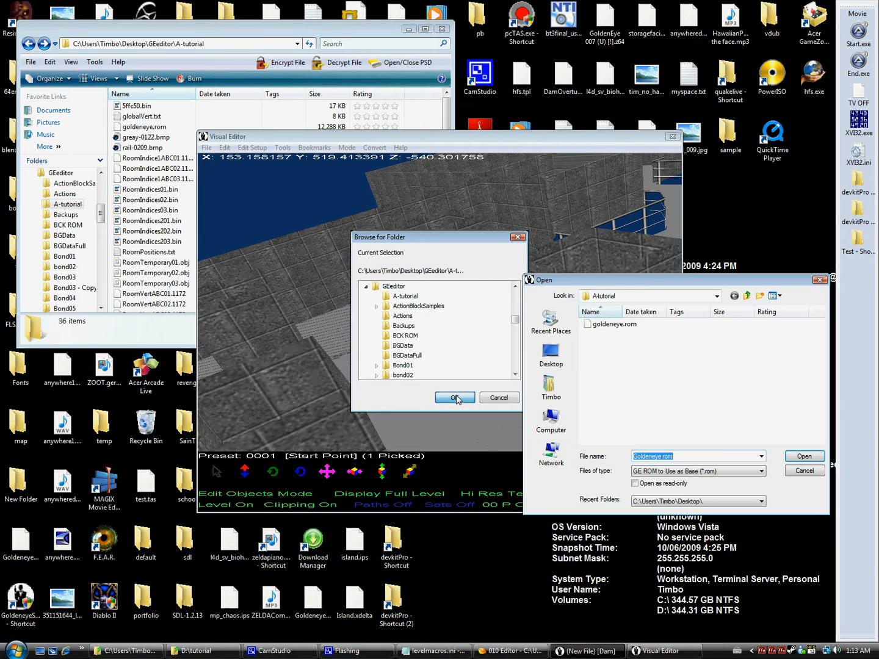
{"action": "left_click", "coordinate": [454, 398]}
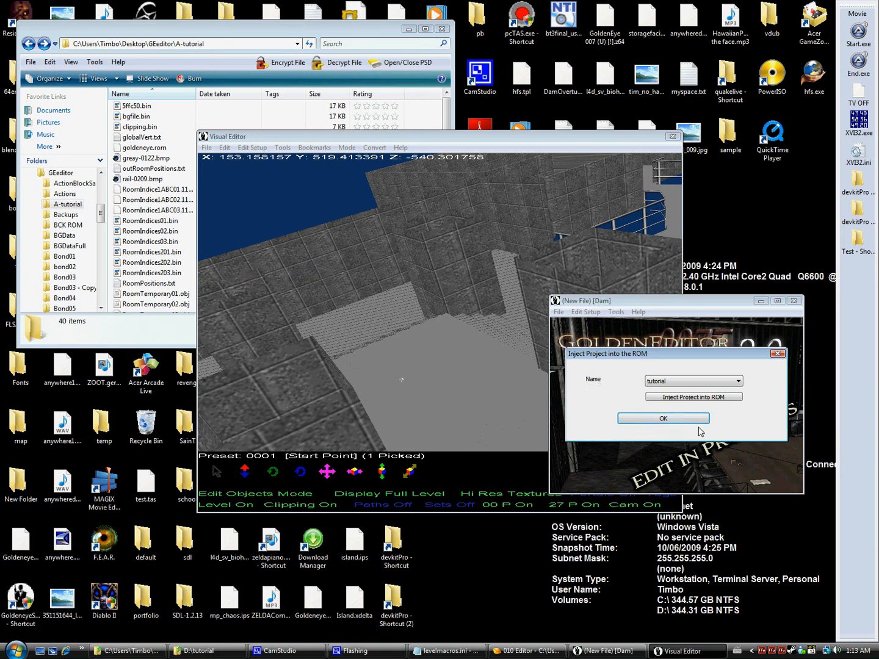
{"action": "left_click", "coordinate": [661, 417]}
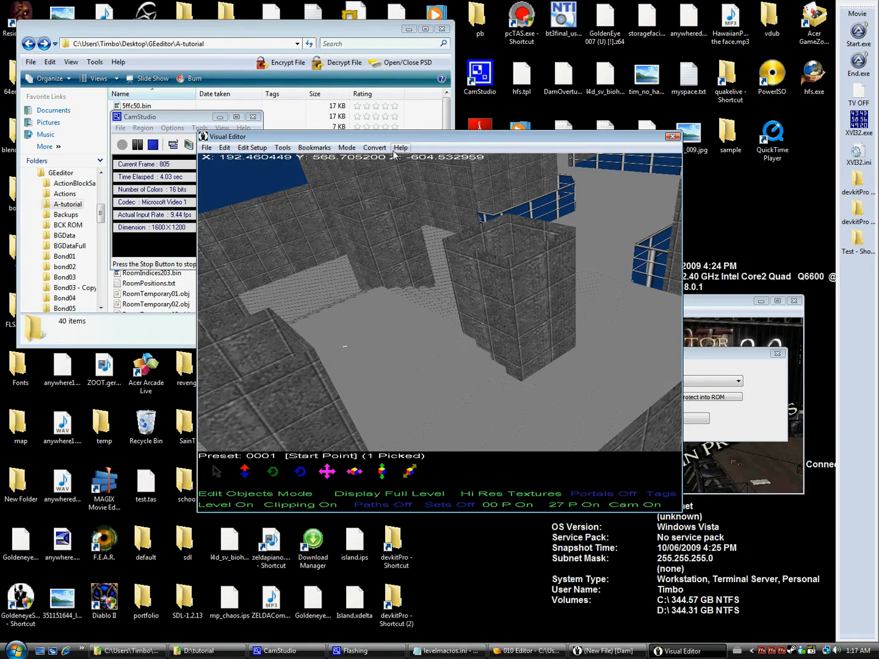
- Insert a guard of a chosen character body near the start point
{"action": "right_click", "coordinate": [393, 344]}
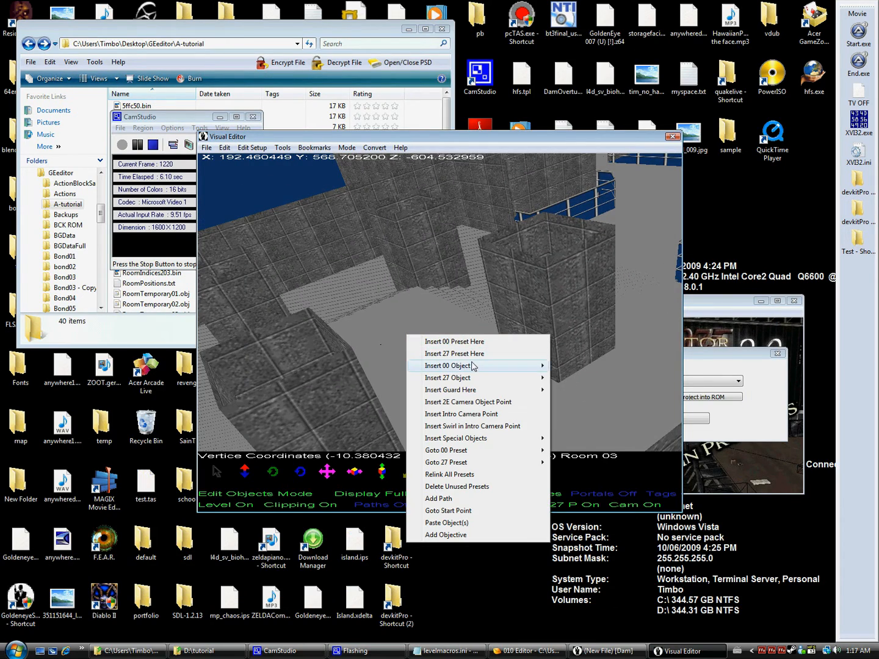
{"action": "mouse_move", "coordinate": [449, 365]}
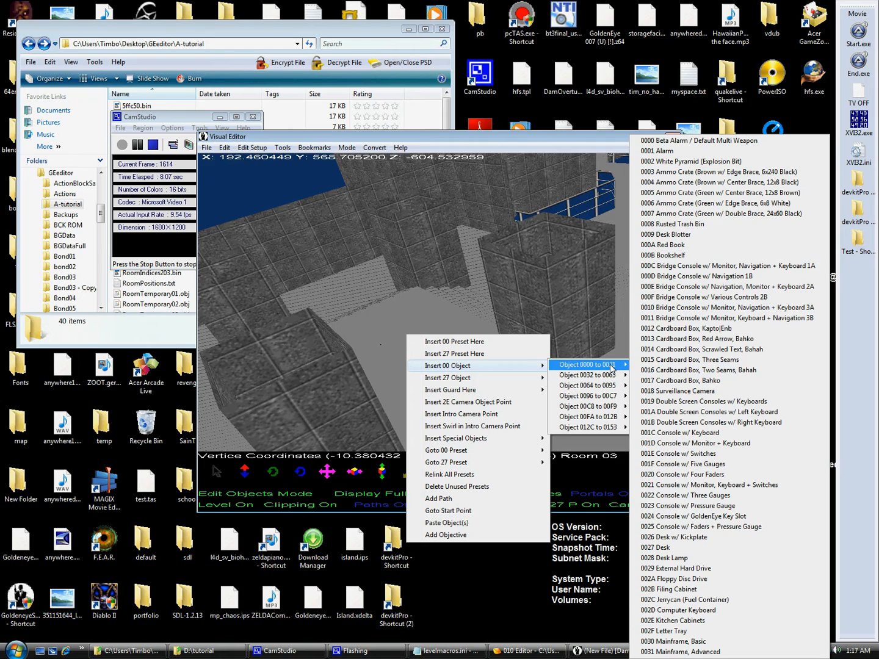
{"action": "left_click", "coordinate": [450, 389]}
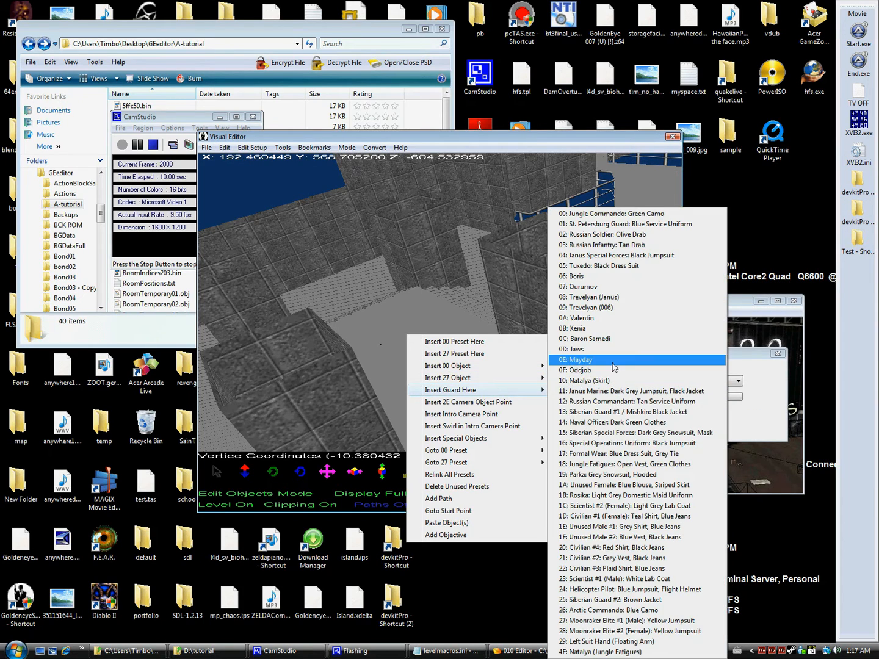
{"action": "left_click", "coordinate": [575, 359]}
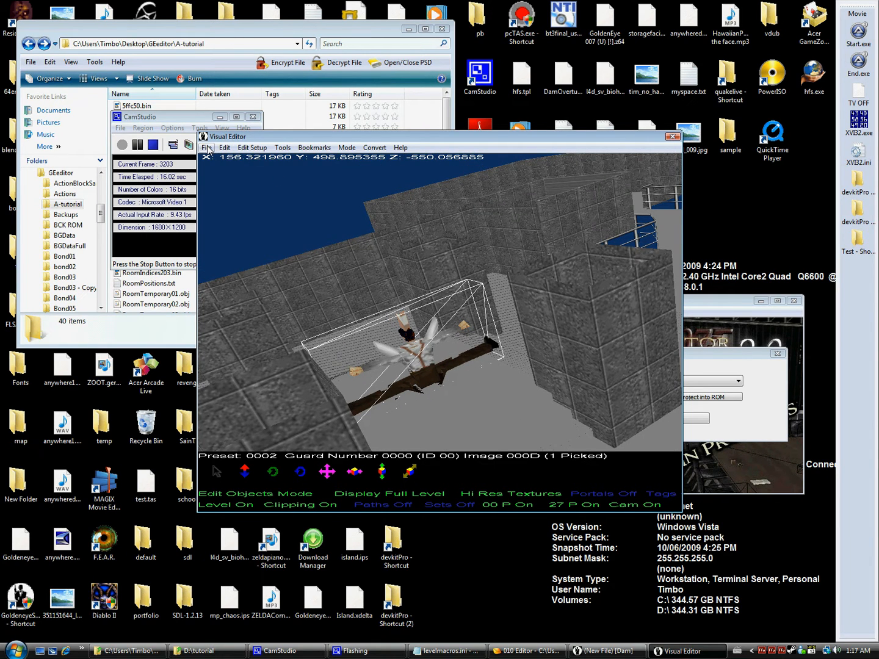
- Save the level as a project, browsing toward the A-tutorial folder
{"action": "left_click", "coordinate": [207, 146]}
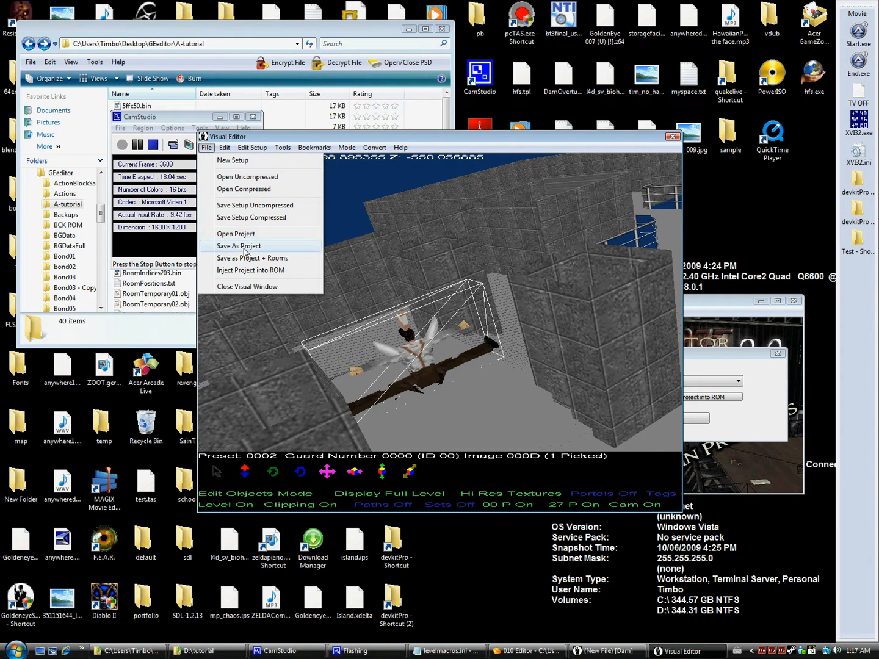
{"action": "left_click", "coordinate": [238, 247]}
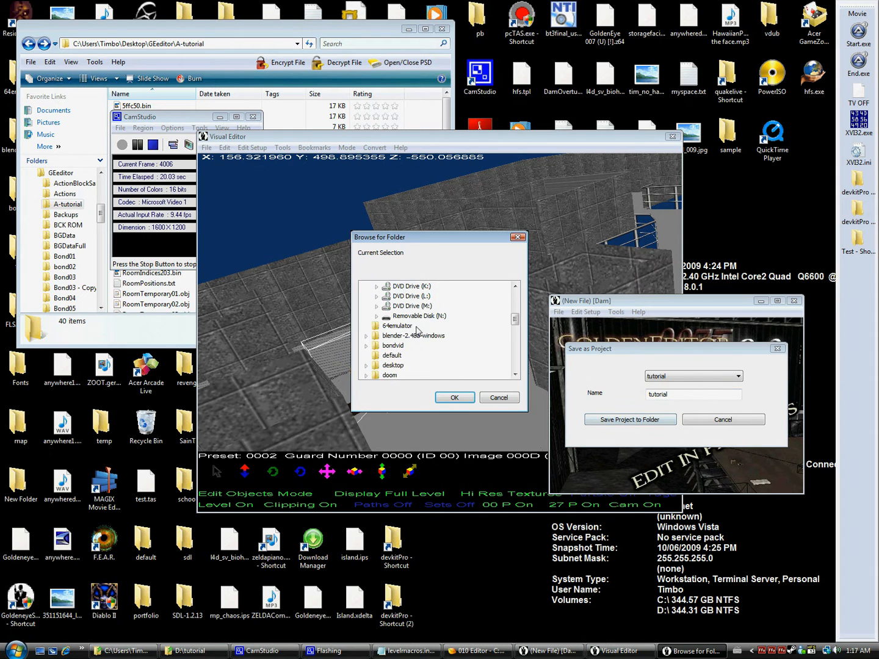
{"action": "scroll", "scroll_direction": "down", "scroll_amount": 3}
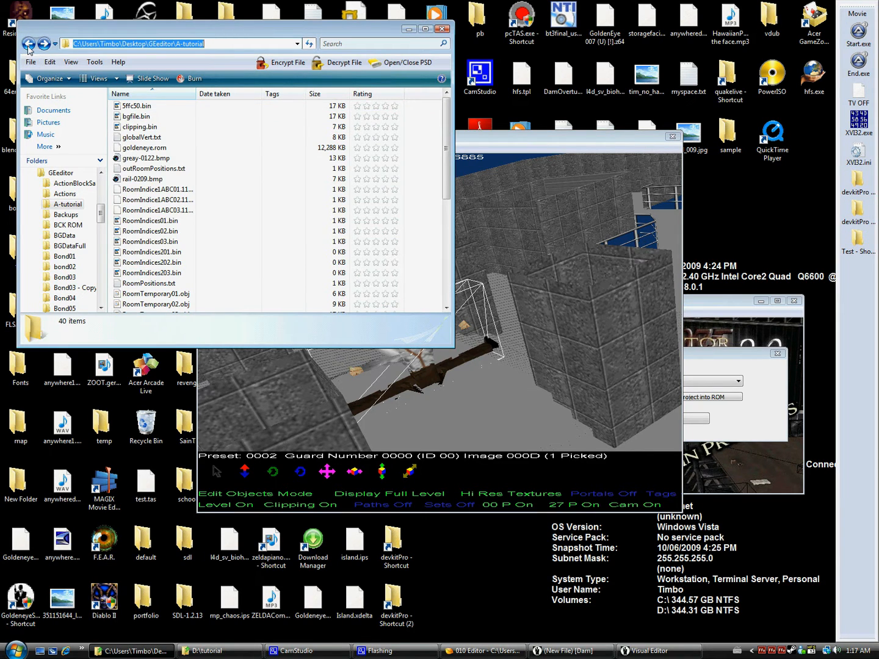
- Edit levelmacros.ini in Notepad, changing the [tutorial] scale from 1.0000000000 to 0.7000000000
{"action": "left_click", "coordinate": [29, 44]}
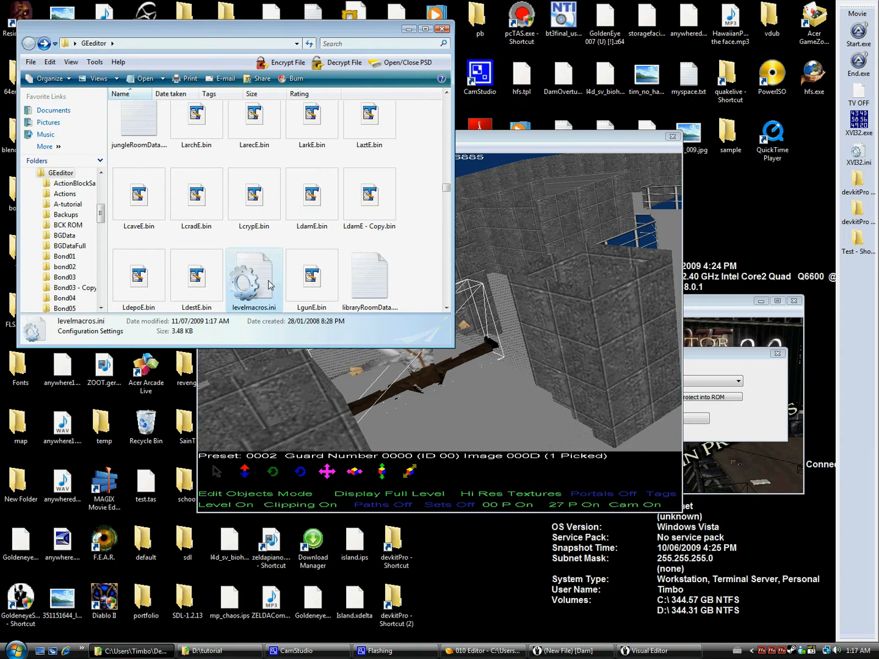
{"action": "double_click", "coordinate": [252, 281]}
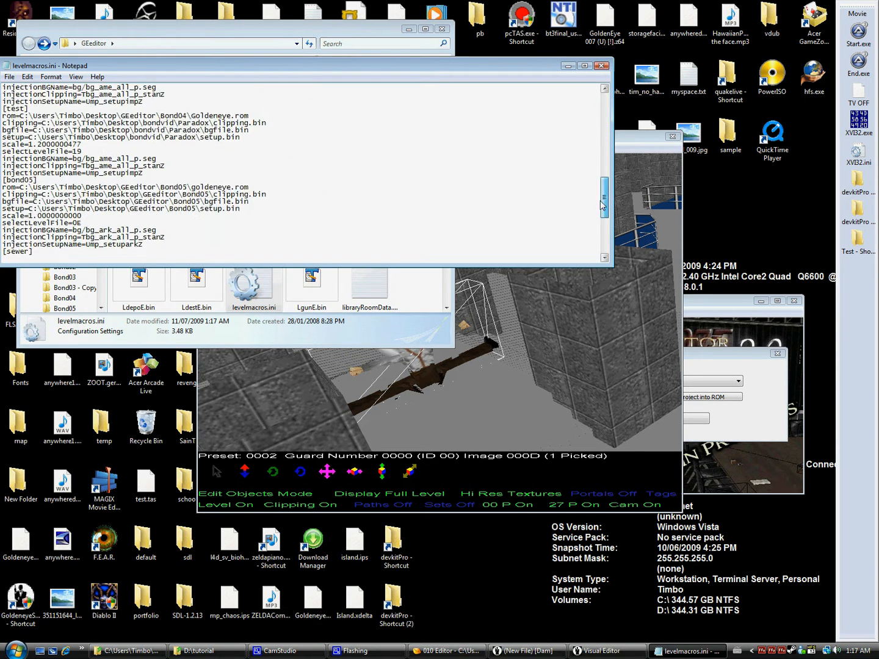
{"action": "scroll", "scroll_direction": "down", "scroll_amount": 3}
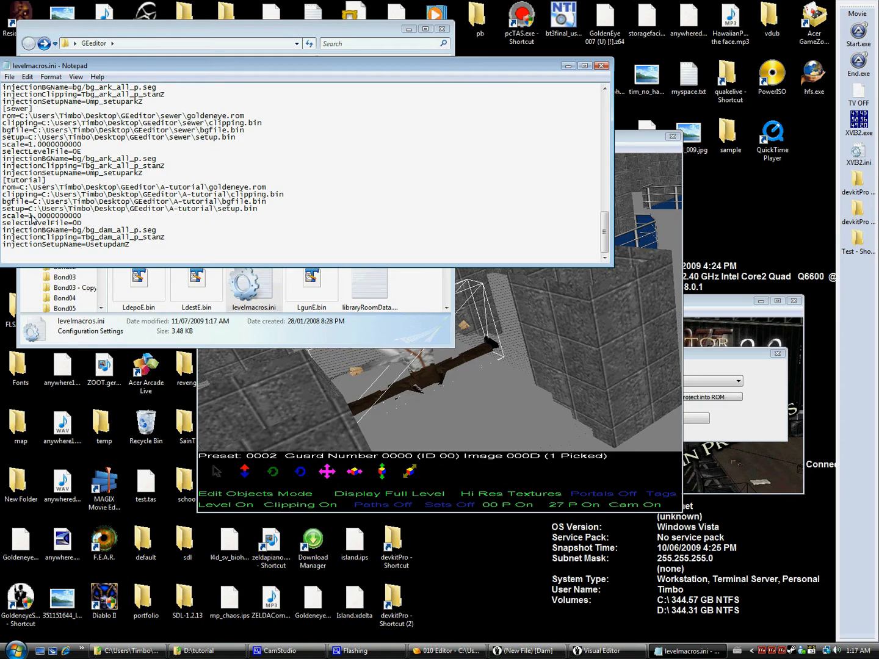
{"action": "mouse_move", "coordinate": [153, 219]}
{"action": "type", "text": "0"}
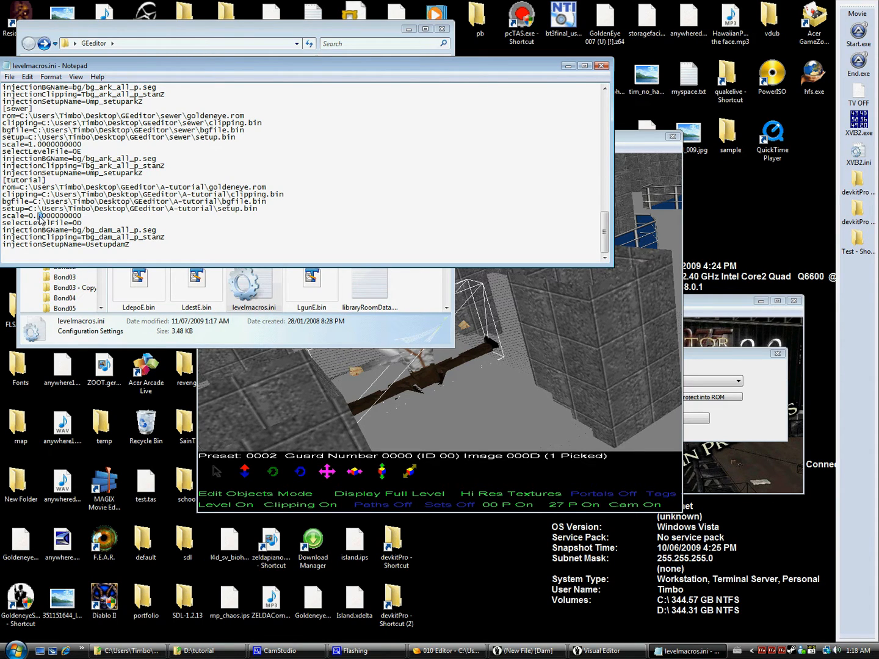
{"action": "left_click", "coordinate": [10, 76]}
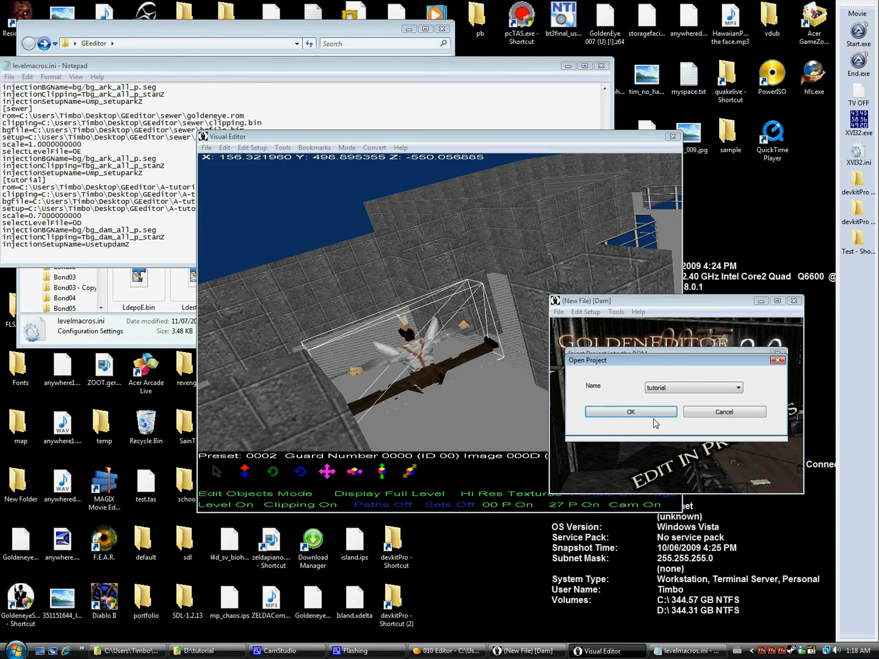
- Reopen the tutorial project twice so it reloads with levelmacros.ini scale 0.5
{"action": "left_click", "coordinate": [629, 411]}
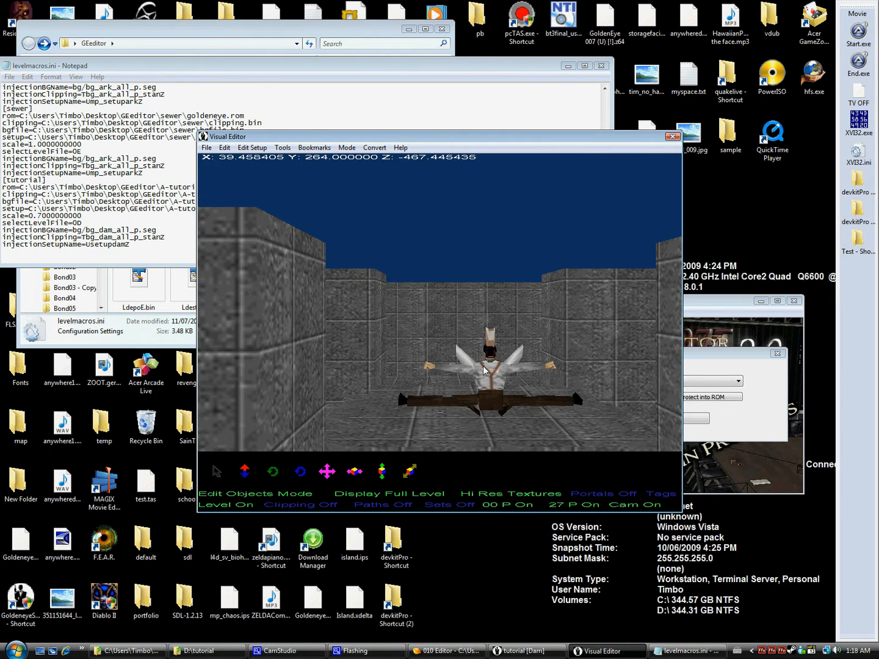
{"action": "left_click", "coordinate": [485, 371]}
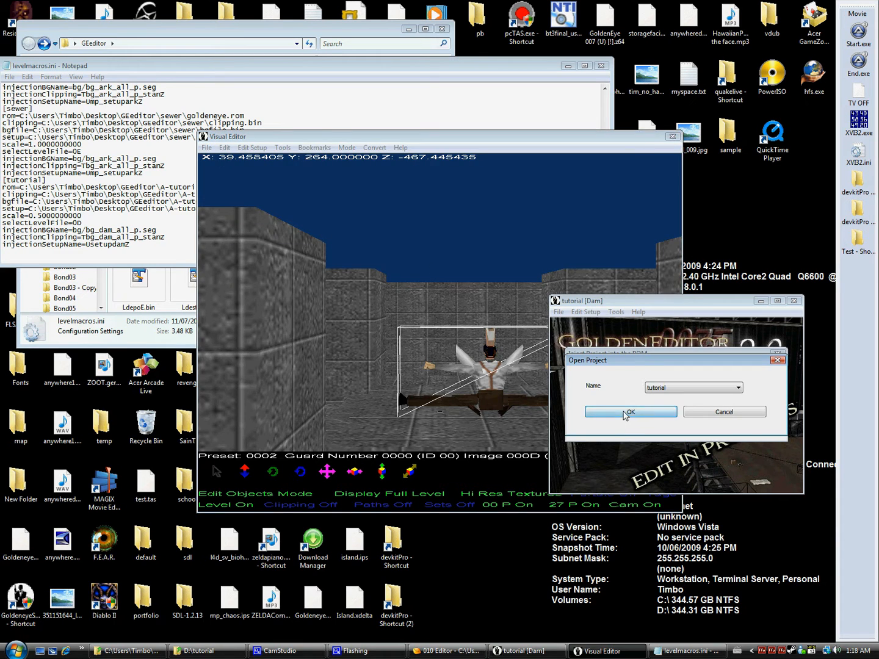
{"action": "left_click", "coordinate": [630, 411]}
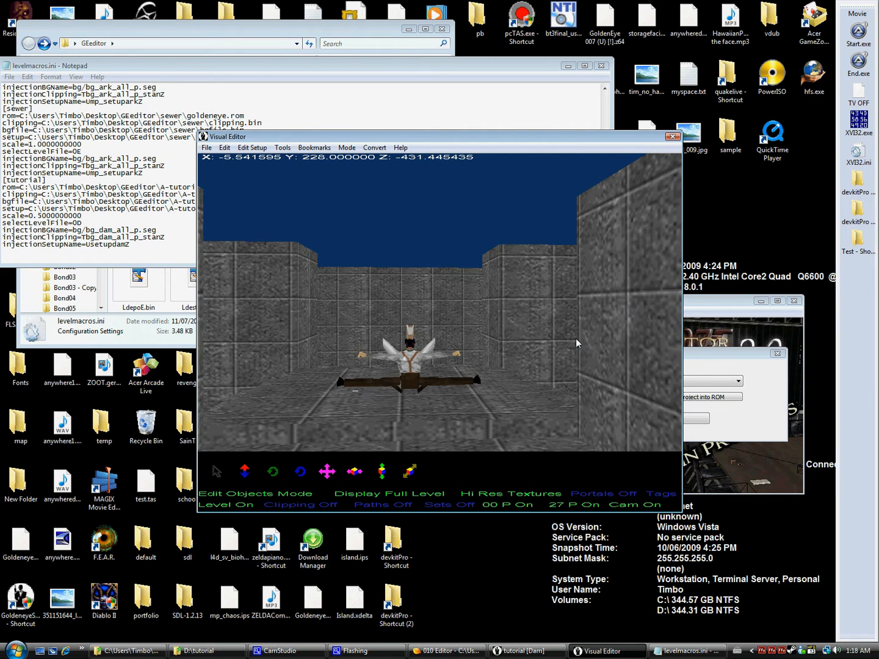
{"action": "mouse_move", "coordinate": [637, 130]}
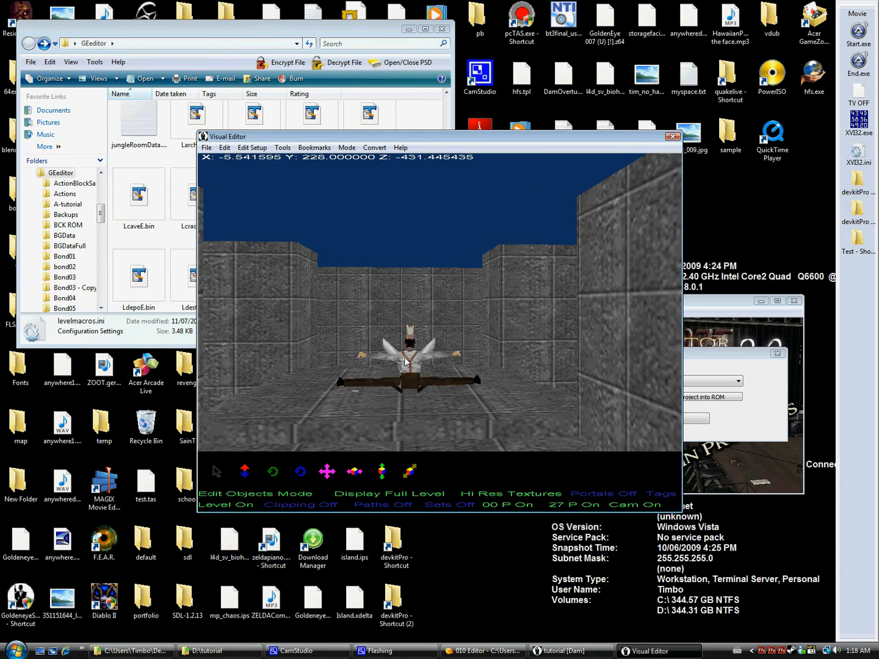
- In Edit Clipping Mode, import the clipping .obj with swapped axes over the rescaled level
{"action": "left_click", "coordinate": [206, 148]}
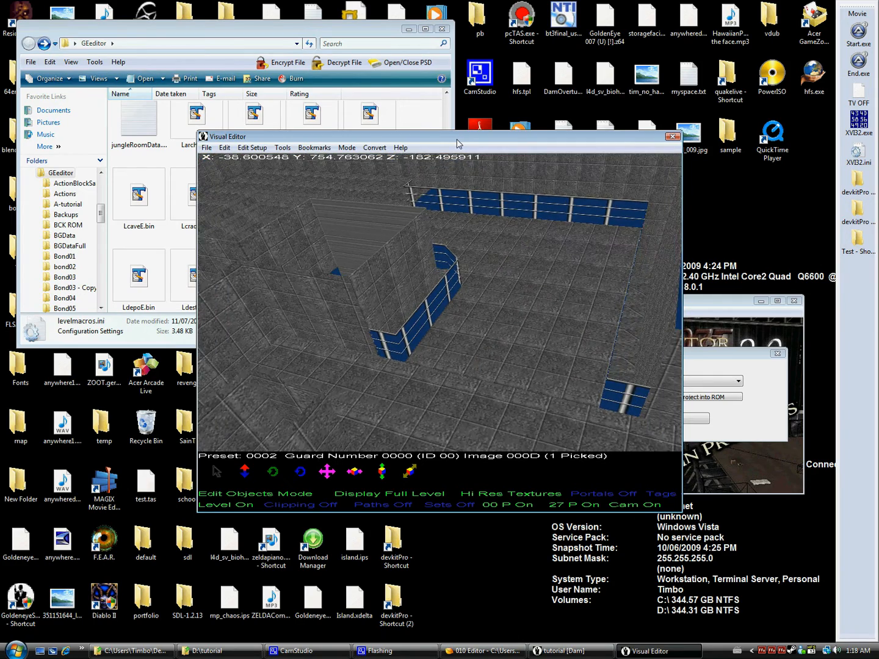
{"action": "left_click", "coordinate": [299, 504]}
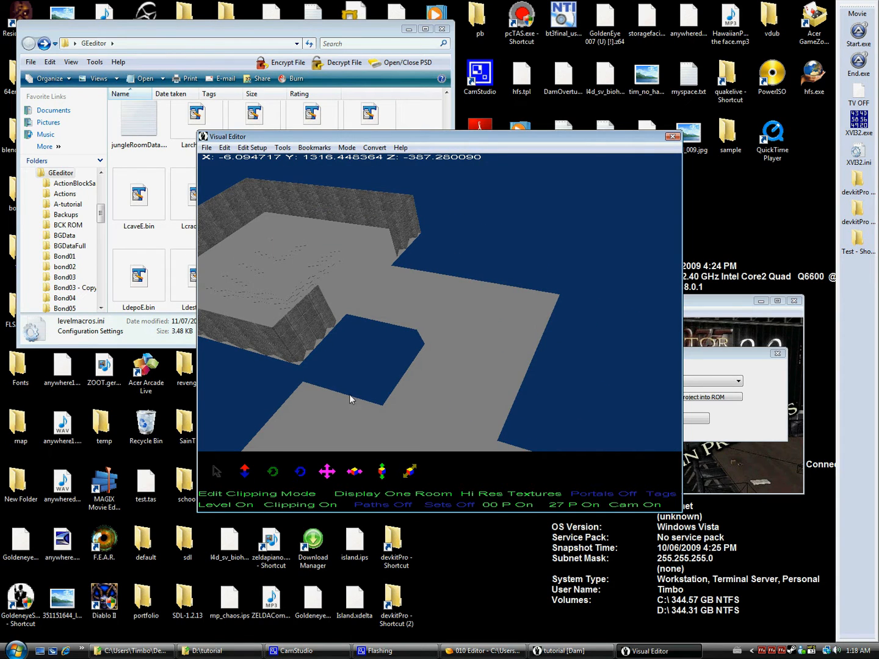
{"action": "left_click", "coordinate": [417, 283]}
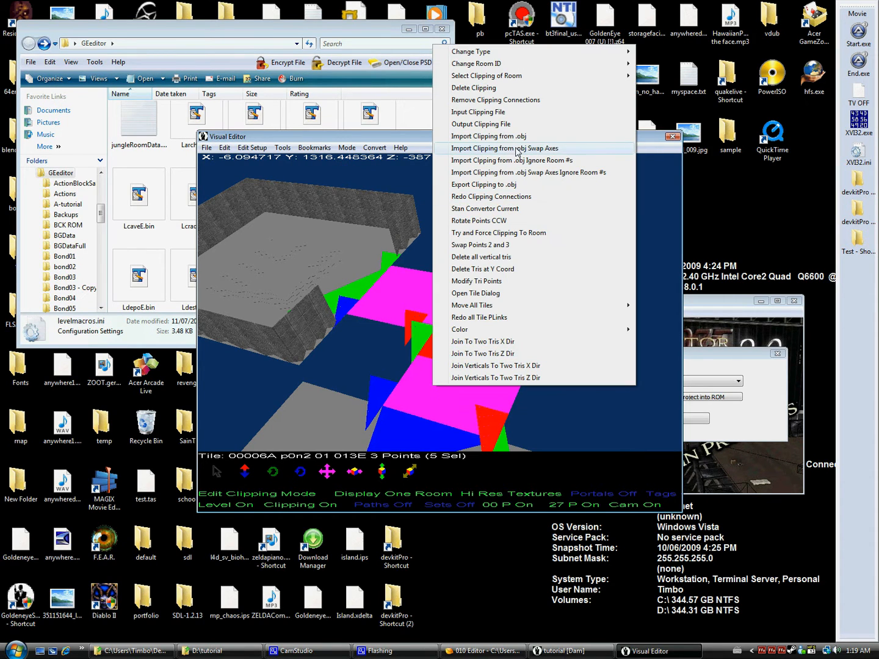
{"action": "left_click", "coordinate": [504, 147]}
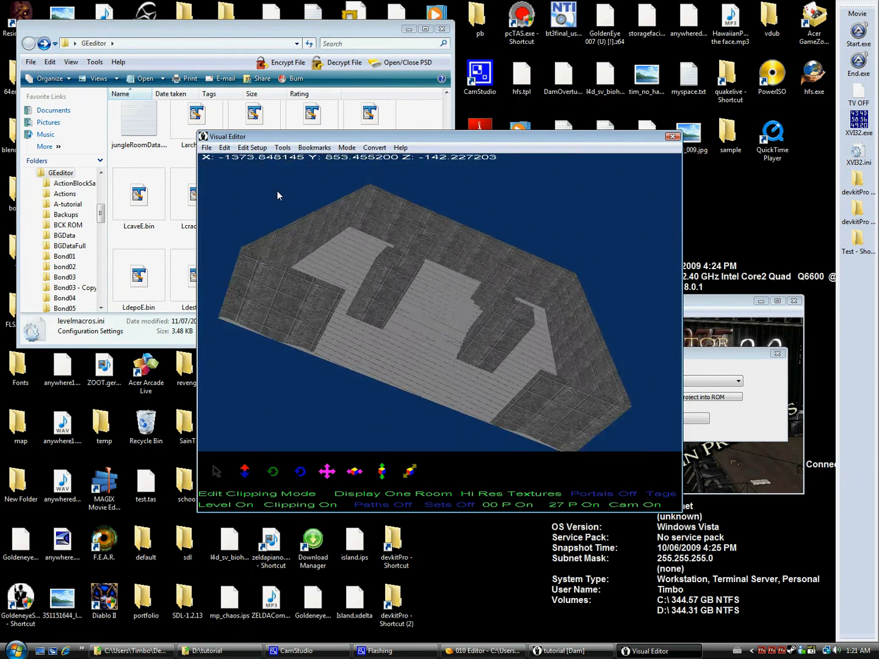
- Display the full level with portals on and delete all existing portals
{"action": "left_click", "coordinate": [226, 504]}
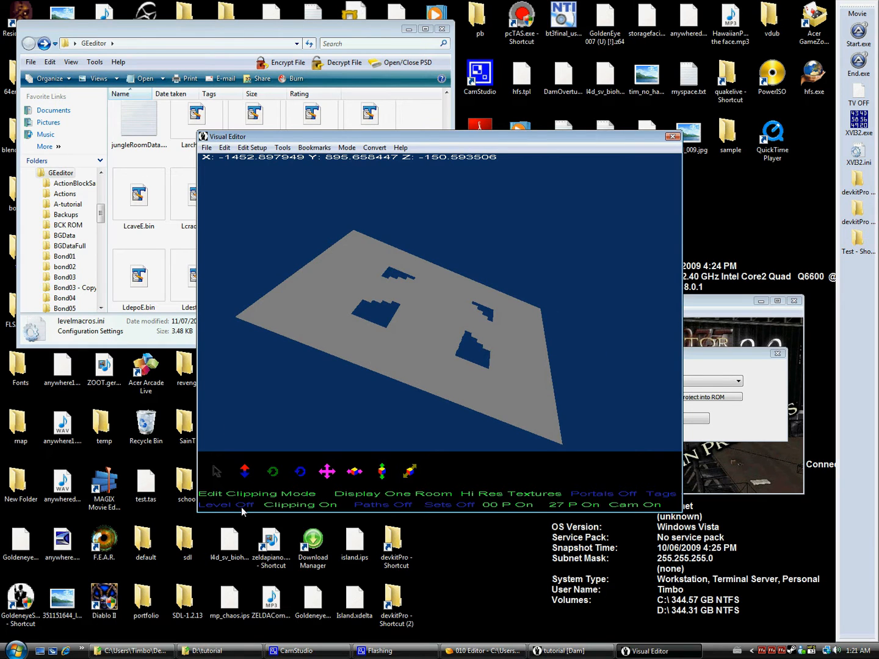
{"action": "left_click", "coordinate": [225, 504]}
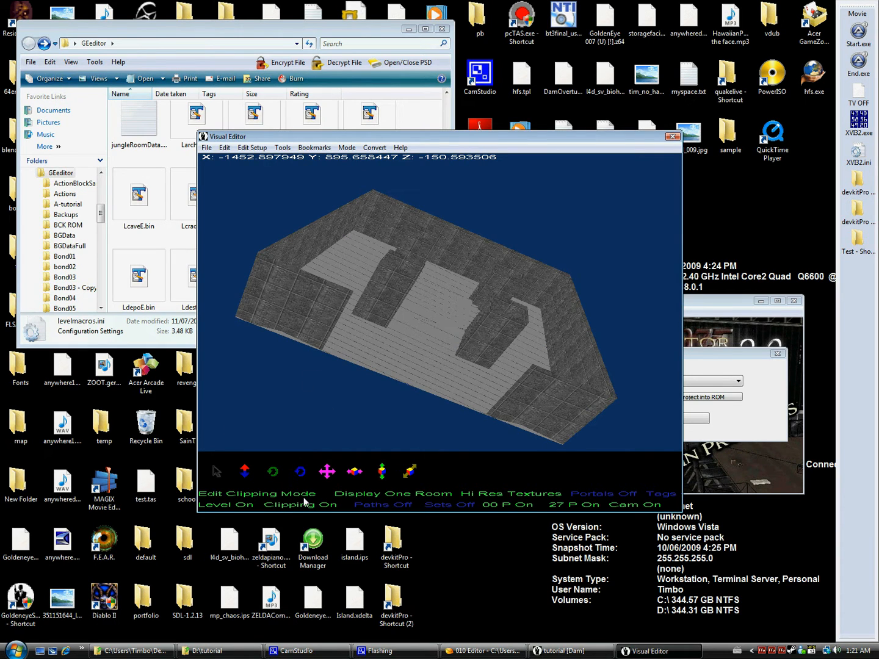
{"action": "left_click", "coordinate": [391, 493]}
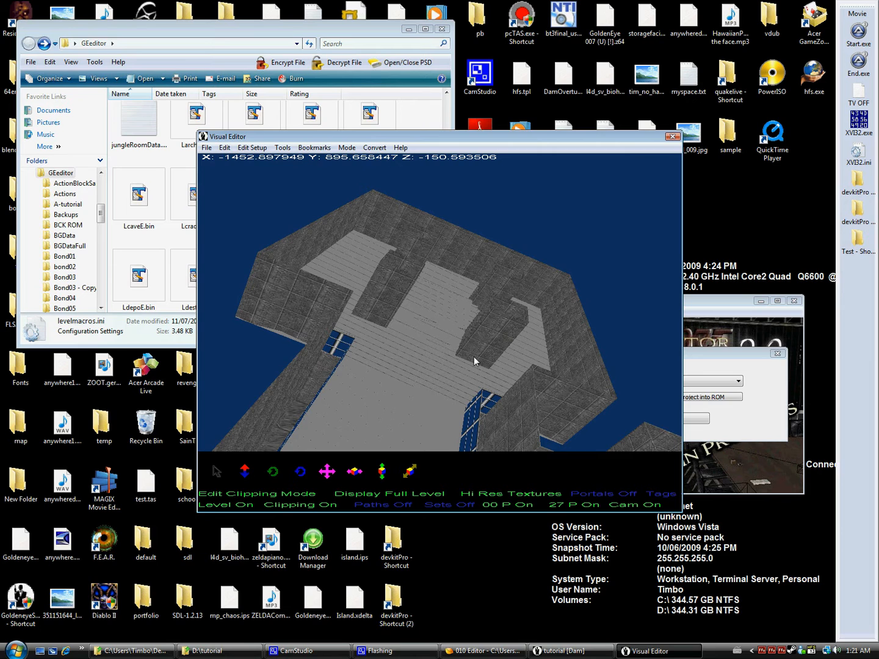
{"action": "left_click", "coordinate": [601, 493]}
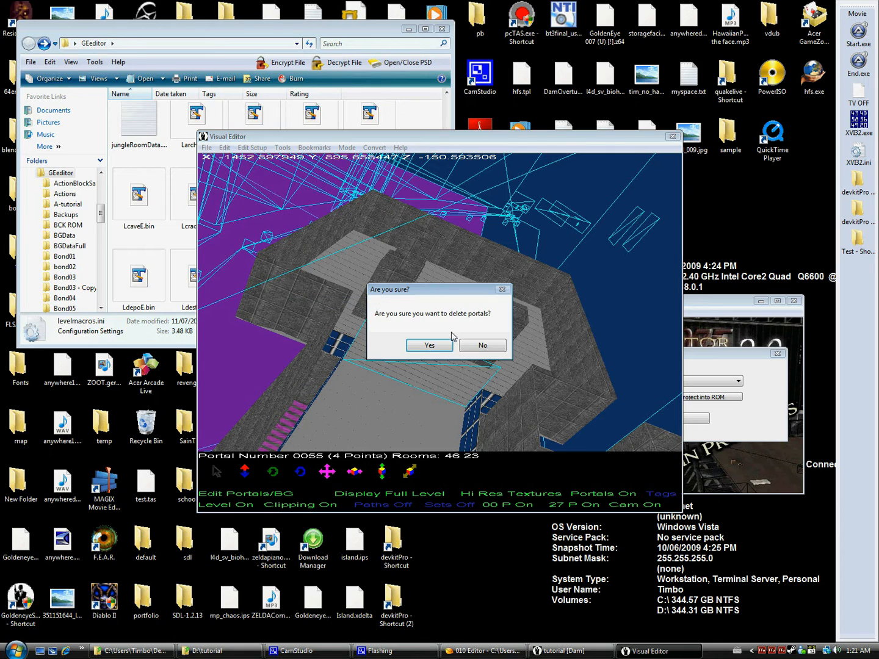
{"action": "left_click", "coordinate": [429, 344]}
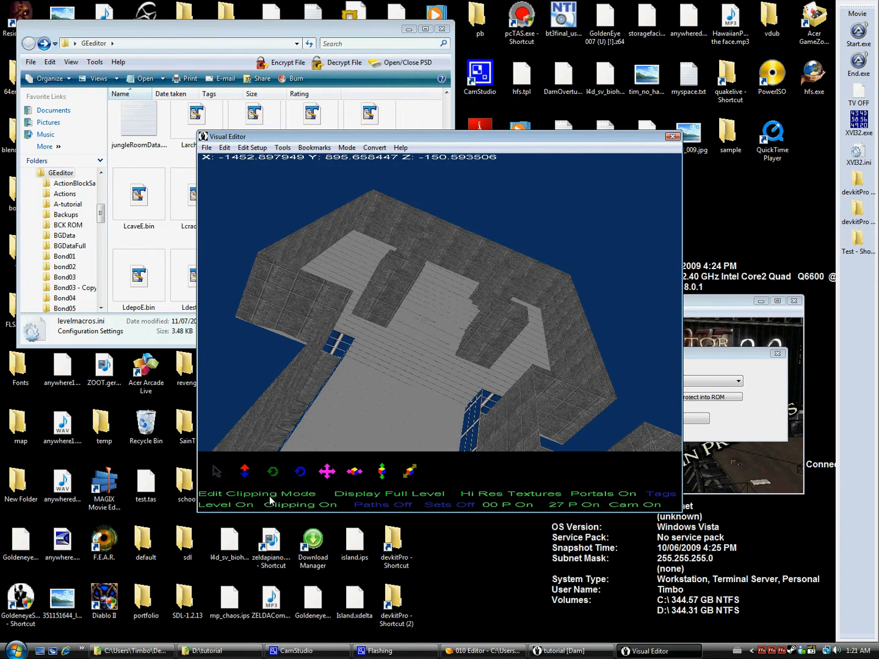
- Select a corridor clipping tile and bring up its actions to create a portal
{"action": "left_click", "coordinate": [393, 385]}
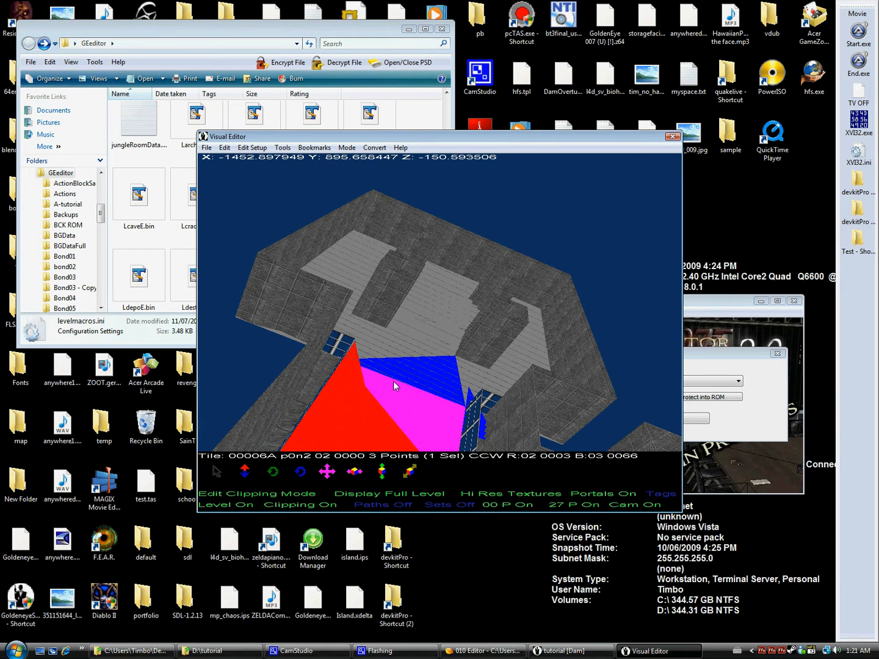
{"action": "right_click", "coordinate": [393, 386]}
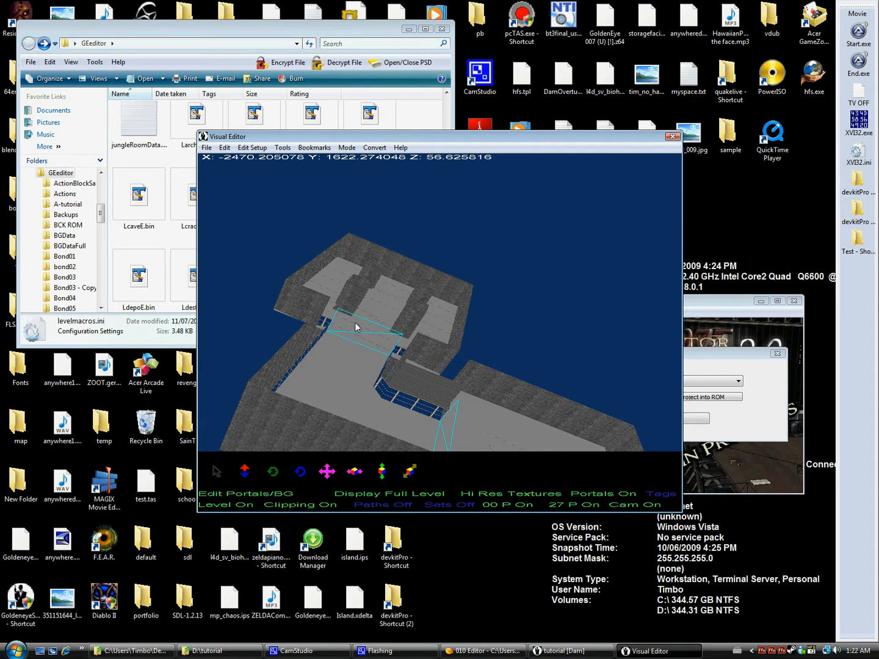
- Set portal 0000's second room so it links rooms 02 and 03
{"action": "right_click", "coordinate": [354, 327]}
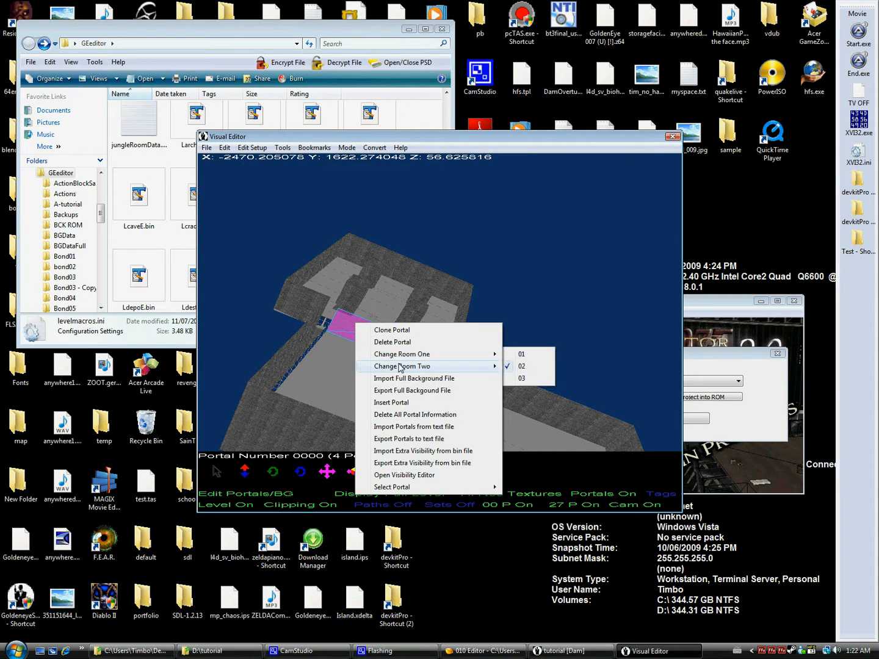
{"action": "left_click", "coordinate": [520, 366]}
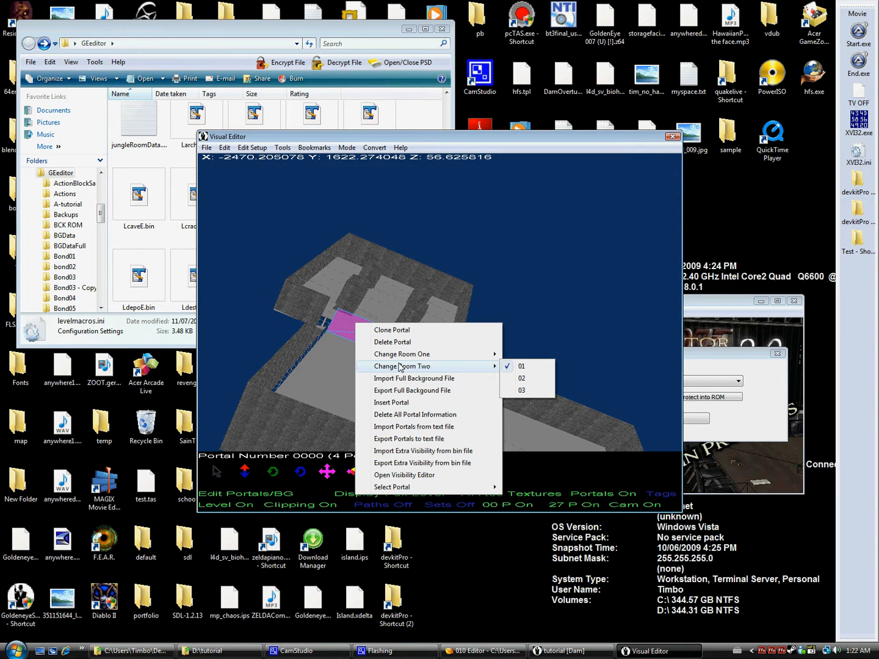
{"action": "left_click", "coordinate": [521, 390]}
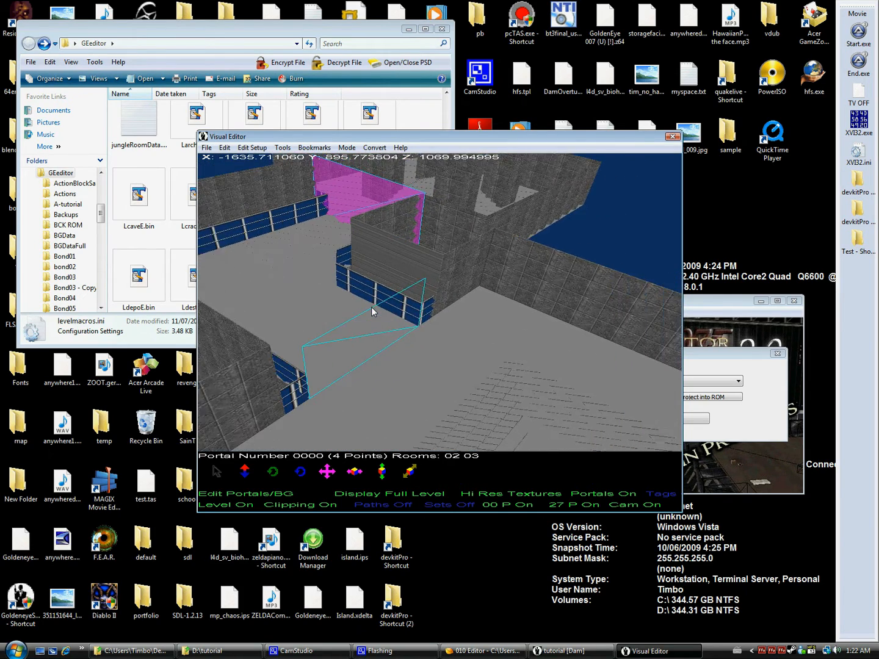
{"action": "left_click", "coordinate": [354, 471]}
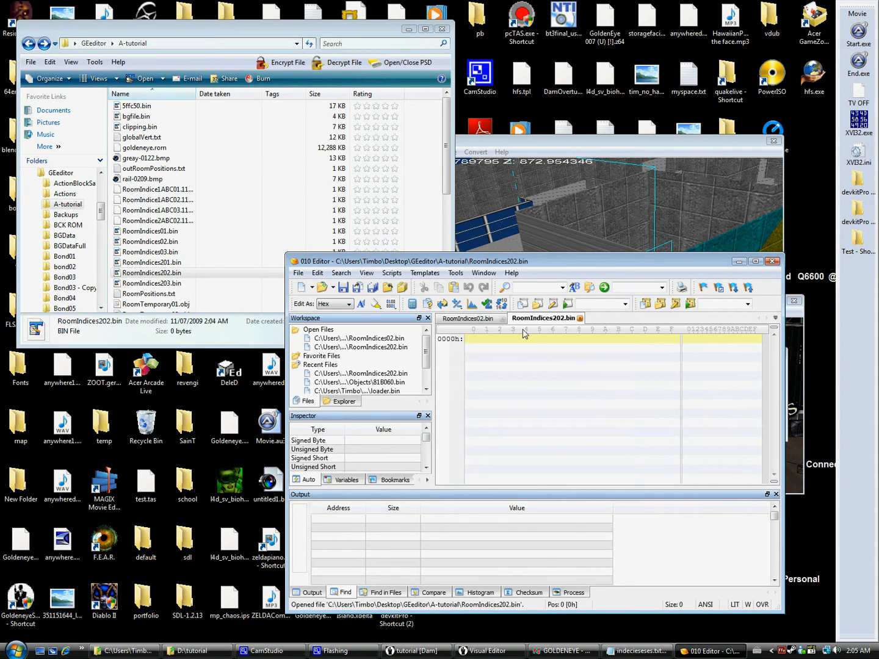
- Check RoomIndices02.bin against the Notepad hex notes and select a row of its bytes to copy
{"action": "left_click", "coordinate": [468, 317]}
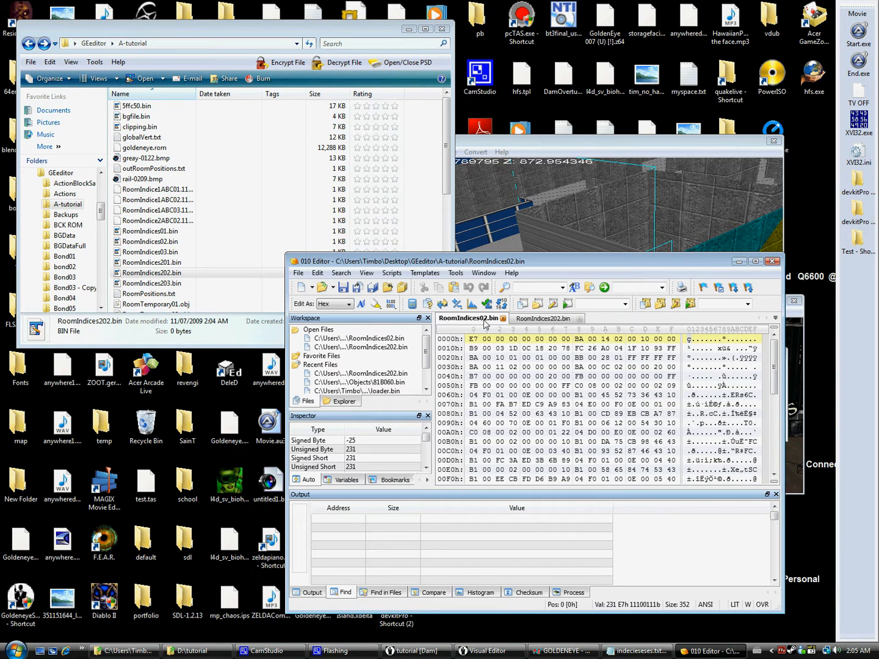
{"action": "left_click", "coordinate": [543, 318]}
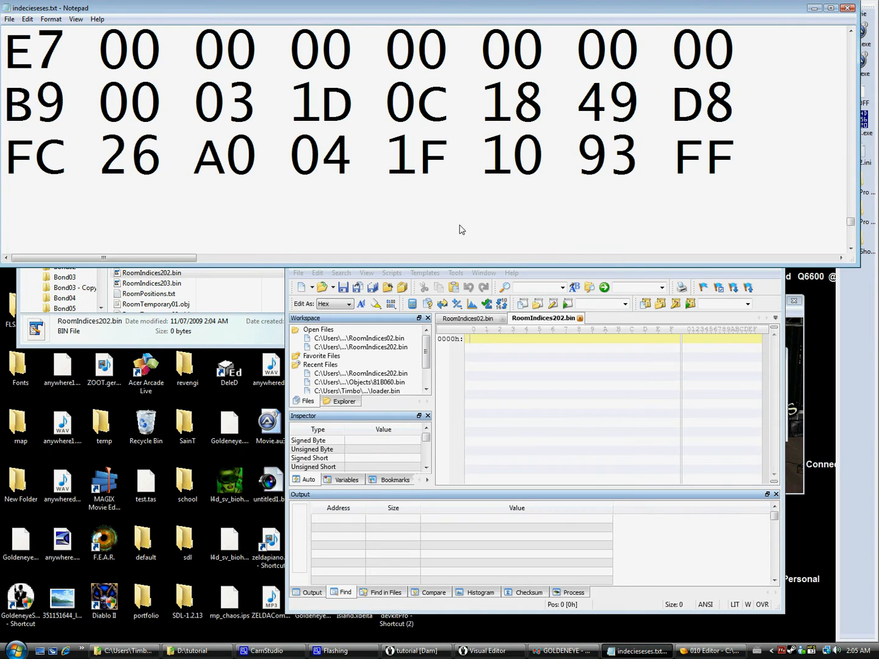
{"action": "mouse_move", "coordinate": [459, 230]}
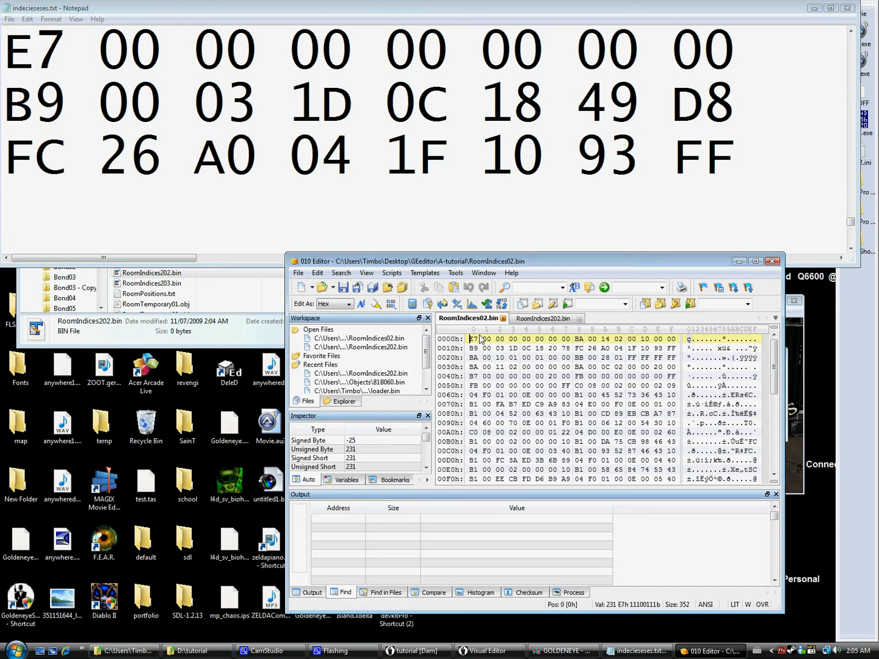
{"action": "left_click_drag", "start_coordinate": [473, 338], "coordinate": [565, 338]}
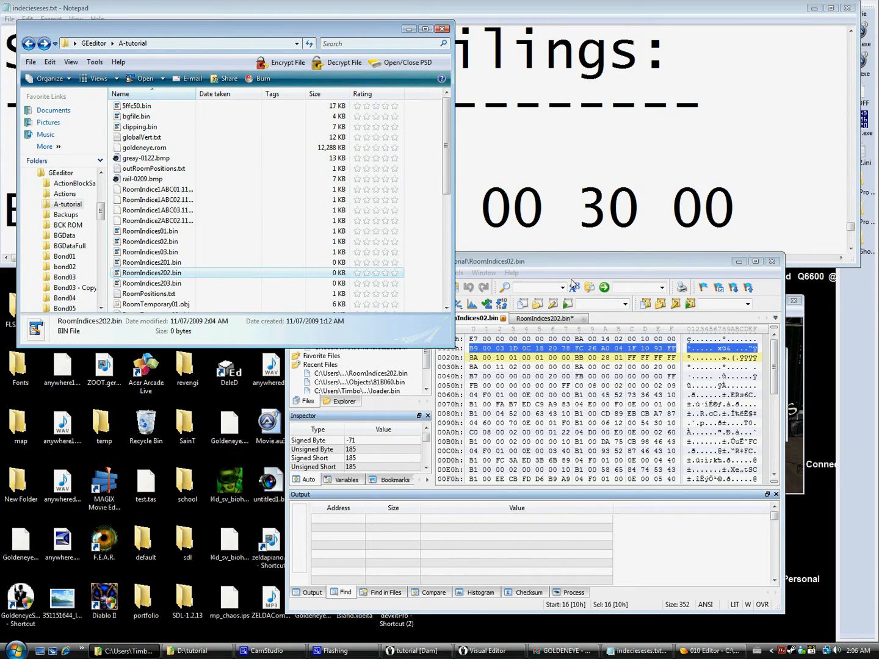
- Move byte blocks between RoomIndices02.bin and RoomIndices202.bin, leaving 280 and 120 bytes, and save
{"action": "left_click", "coordinate": [475, 348]}
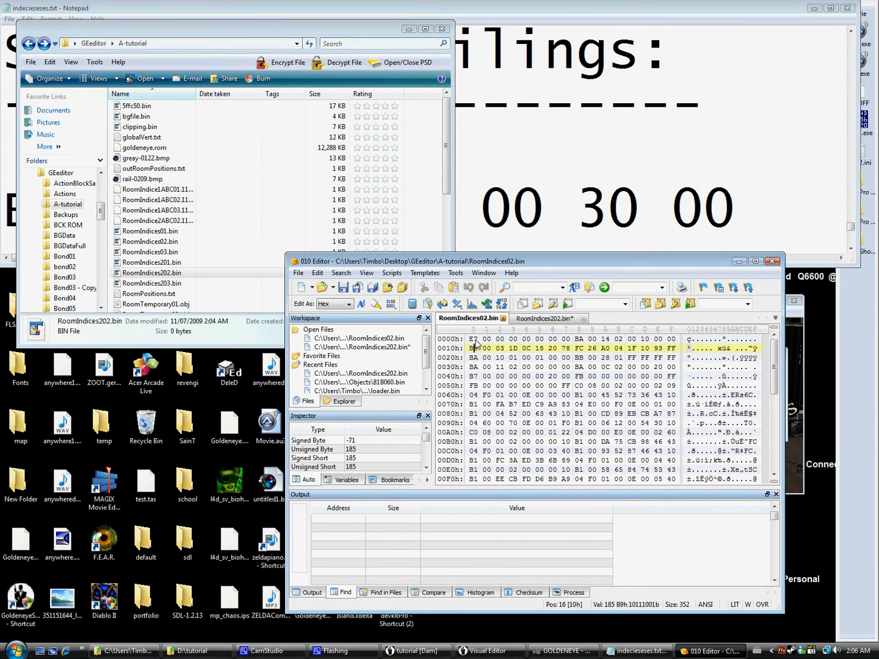
{"action": "left_click", "coordinate": [470, 339]}
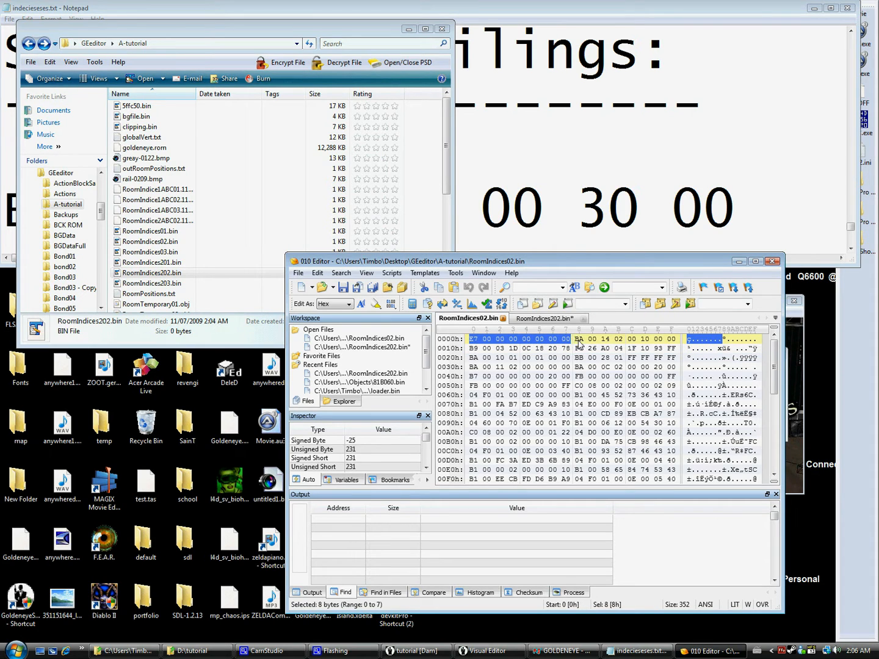
{"action": "left_click", "coordinate": [519, 348]}
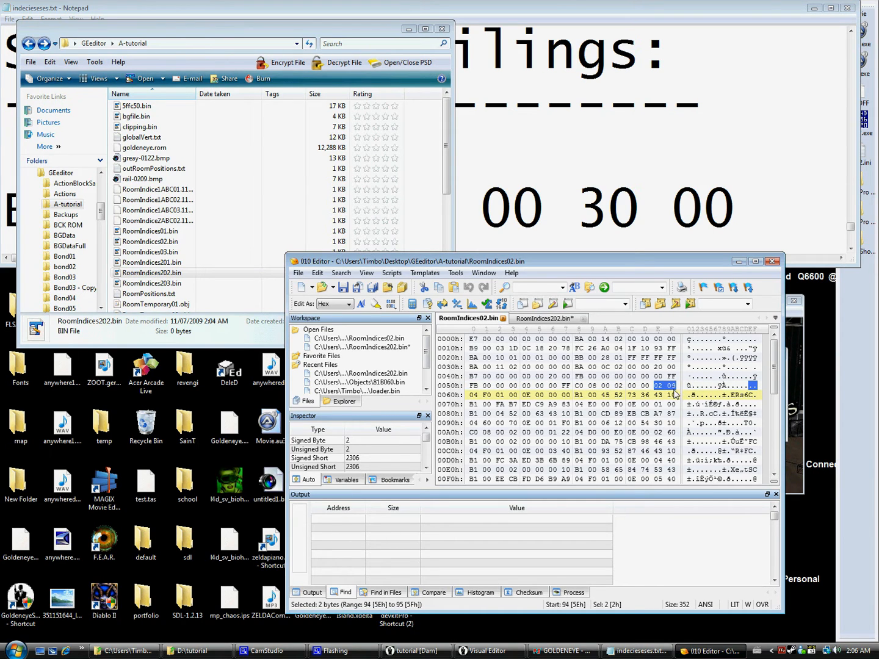
{"action": "left_click", "coordinate": [474, 432]}
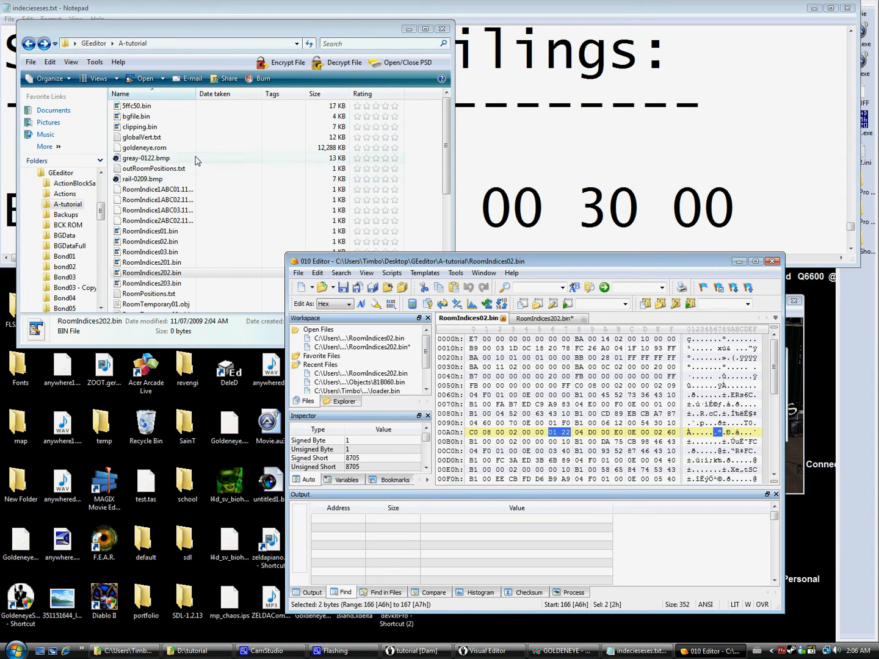
{"action": "mouse_move", "coordinate": [547, 237]}
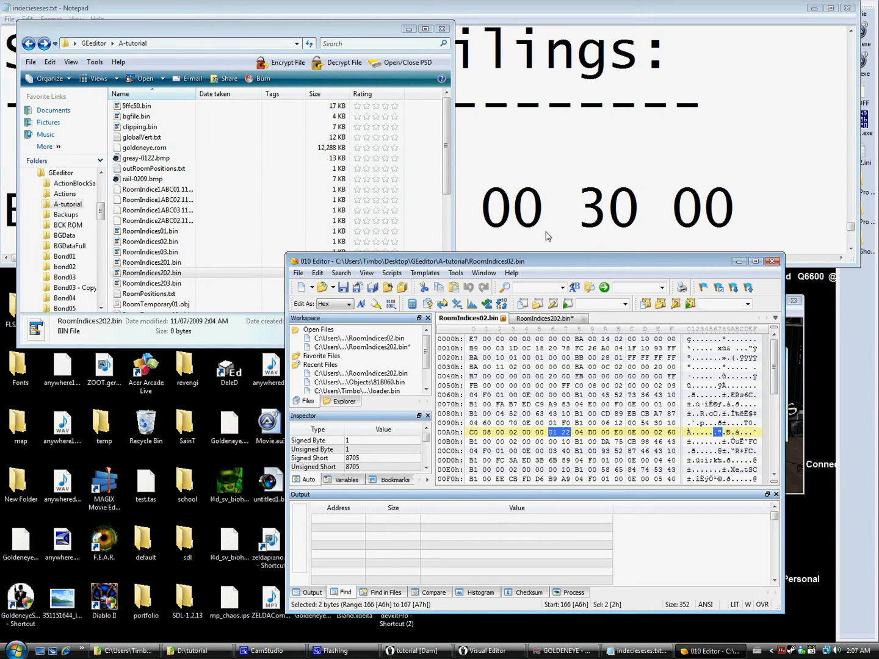
{"action": "left_click", "coordinate": [578, 386]}
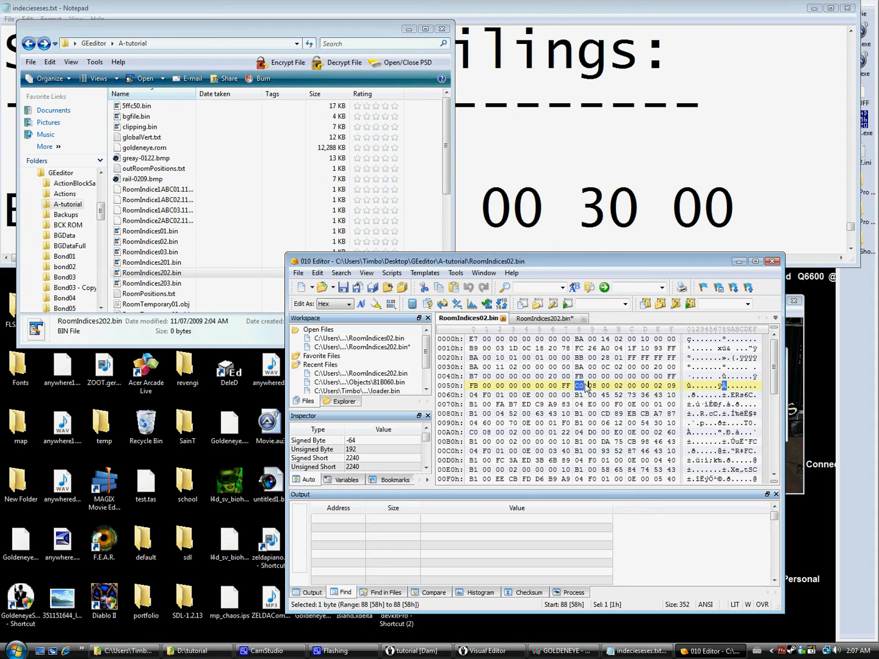
{"action": "left_click_drag", "start_coordinate": [580, 386], "coordinate": [656, 412]}
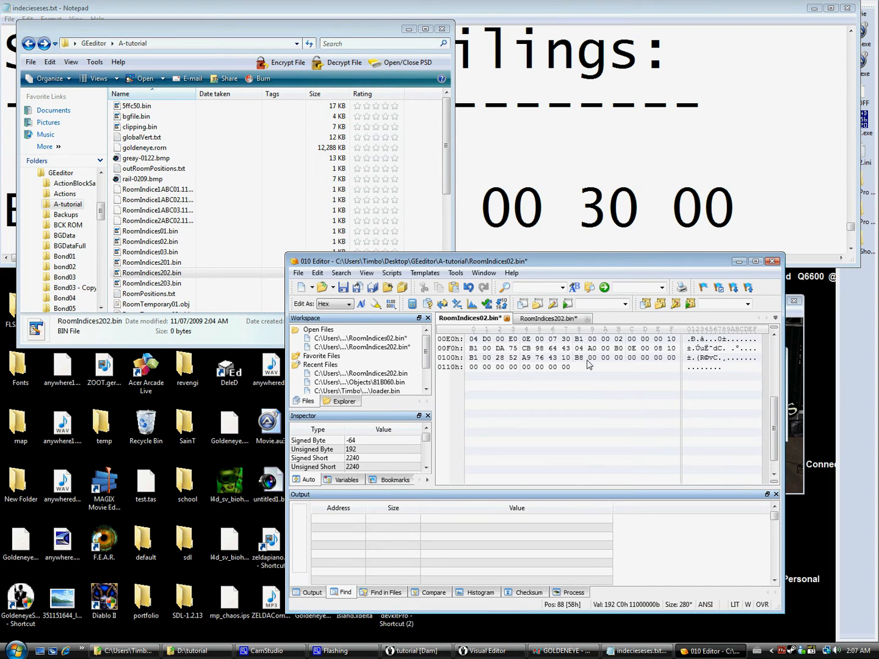
- From the level editor's room options, open RoomPositions.txt in Notepad for editing
{"action": "left_click", "coordinate": [549, 317]}
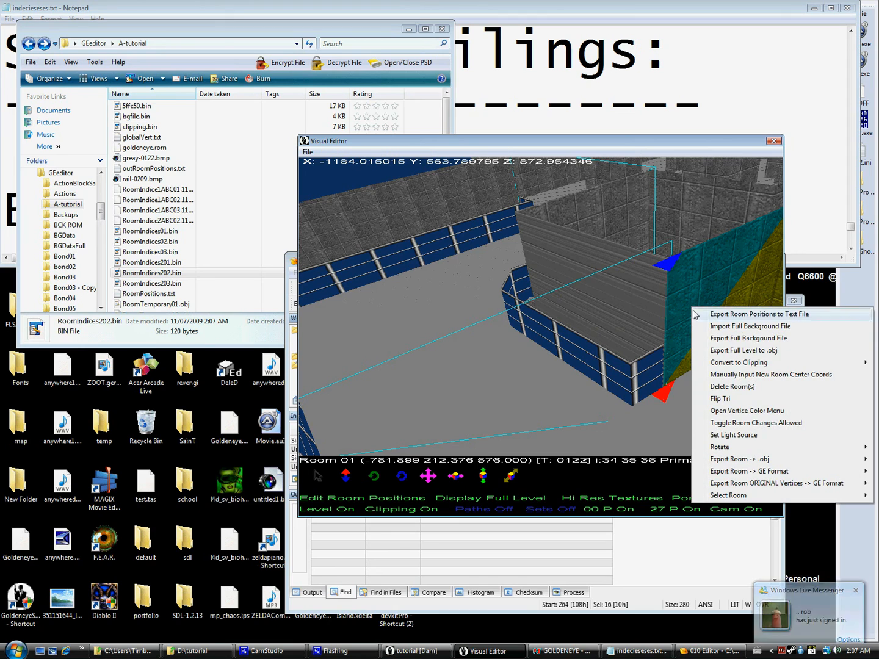
{"action": "left_click", "coordinate": [754, 326]}
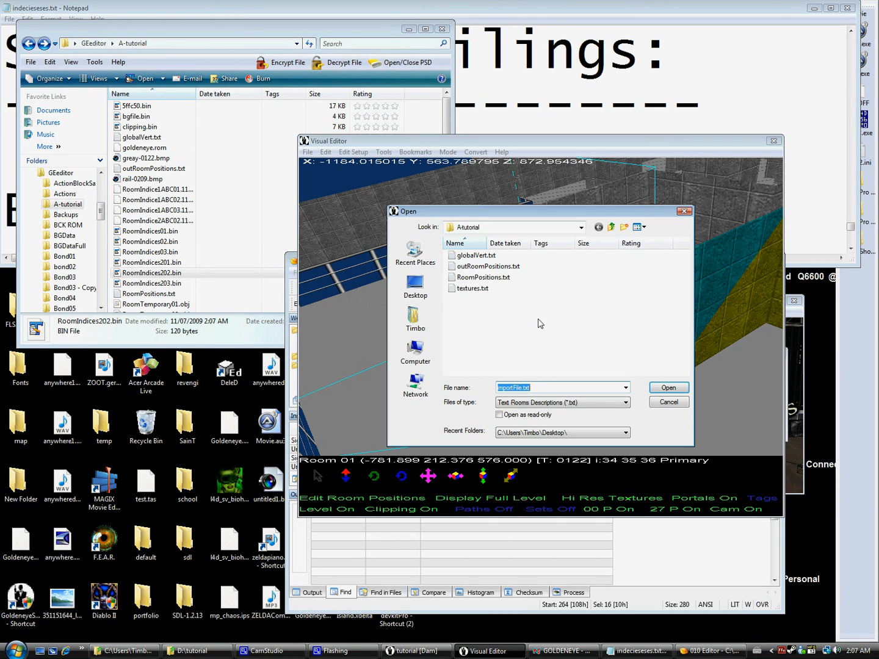
{"action": "right_click", "coordinate": [482, 275]}
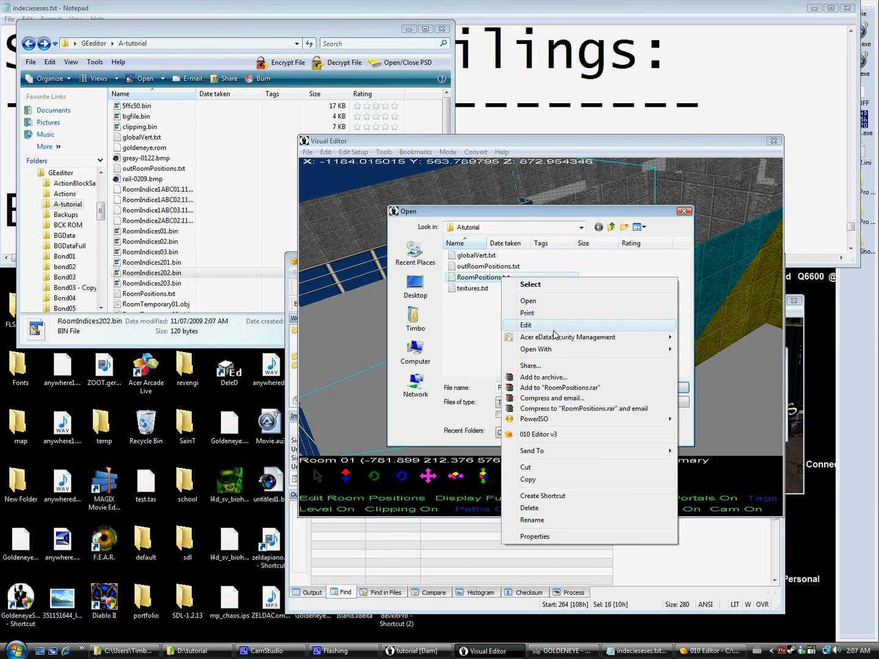
{"action": "left_click", "coordinate": [525, 325]}
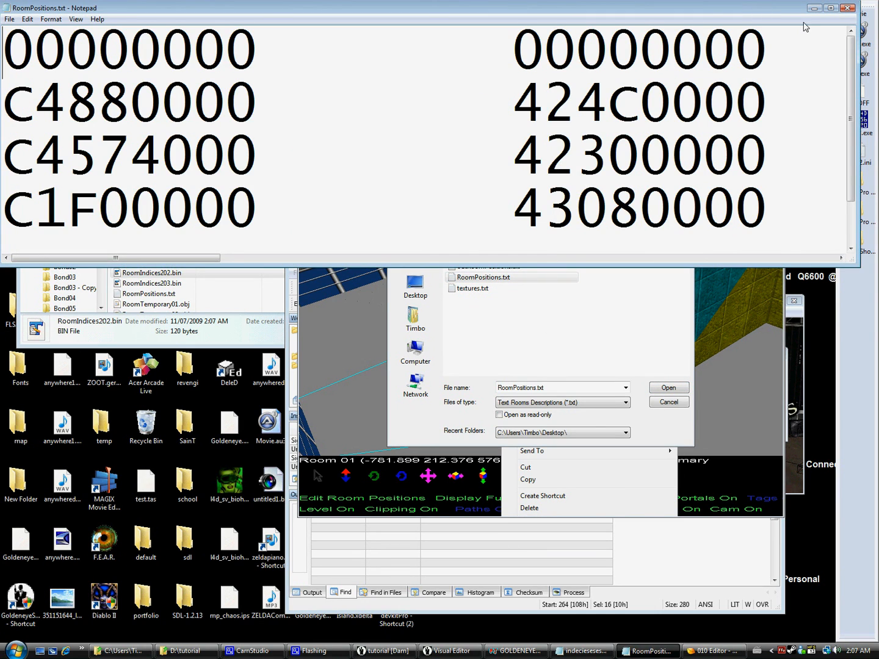